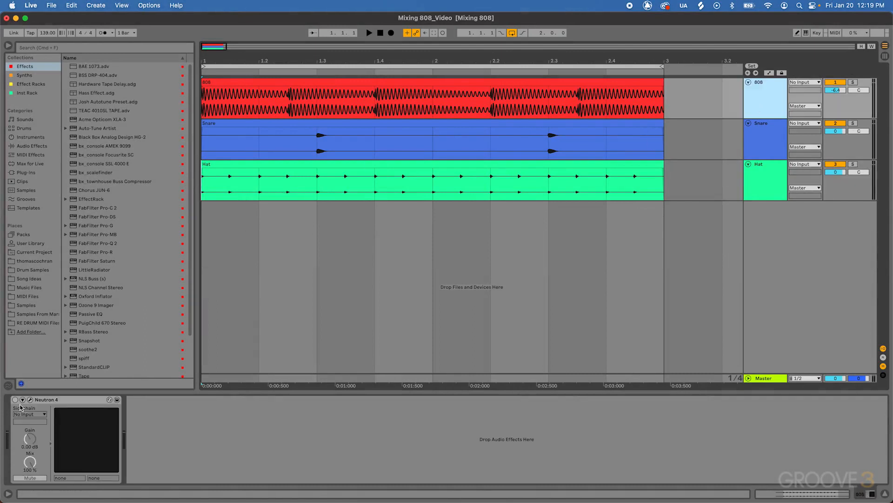
Step: Enable the Neutron 4 device on the 808 track and focus its Device View
left_click(369, 32)
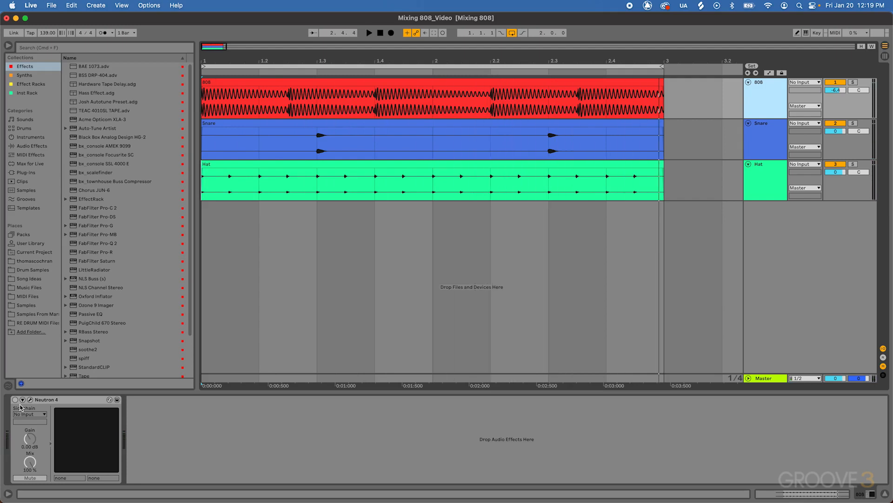
left_click(14, 399)
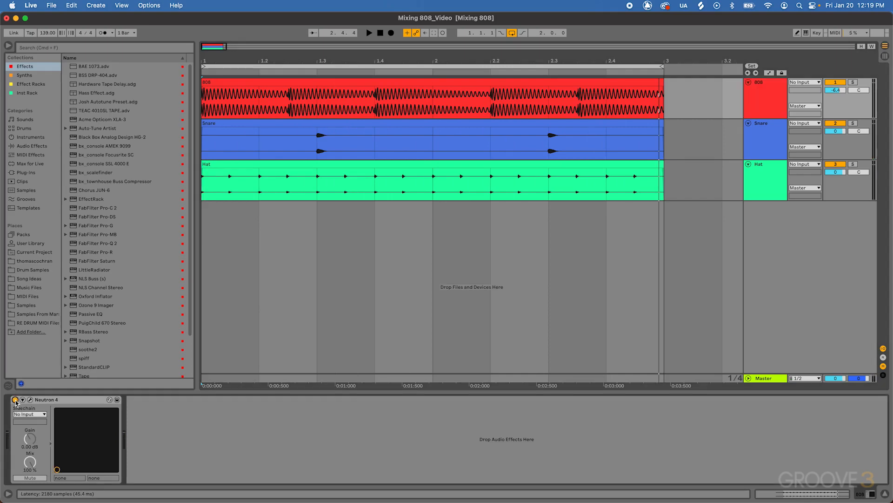
left_click(368, 32)
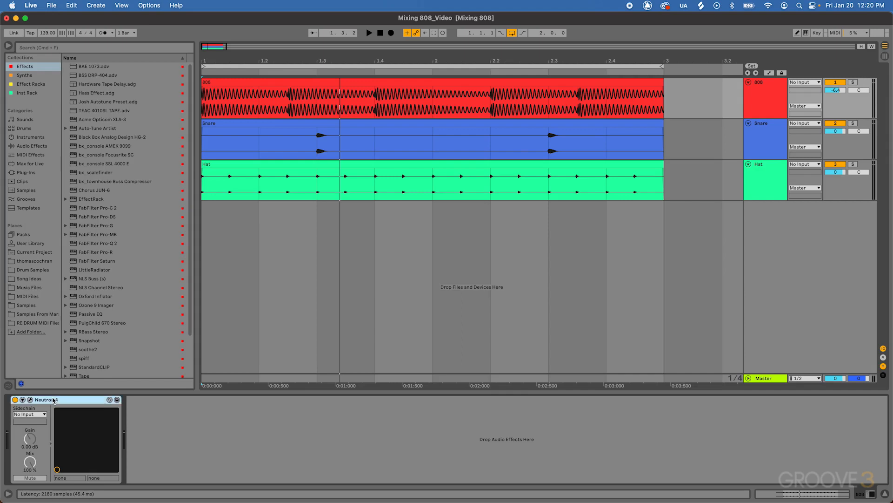
Step: Find Neutron 4 under Plug-Ins by searching 'neu' and open its editor window
left_click(26, 173)
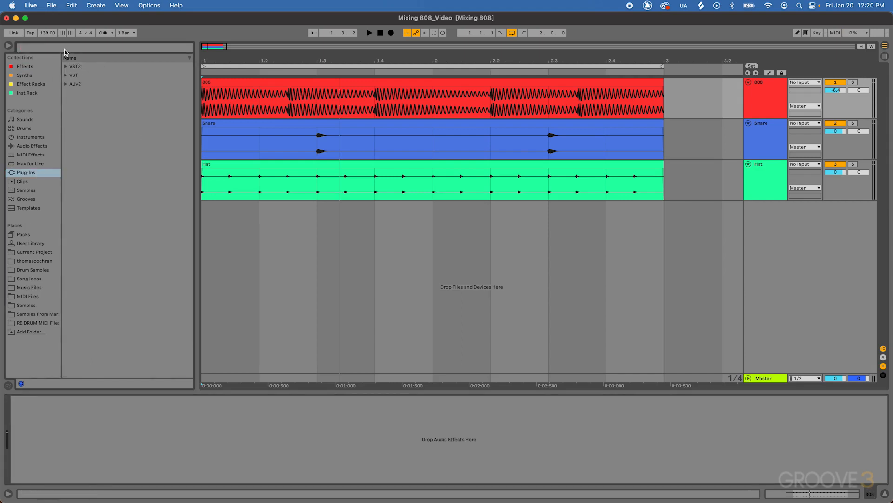
type("neu")
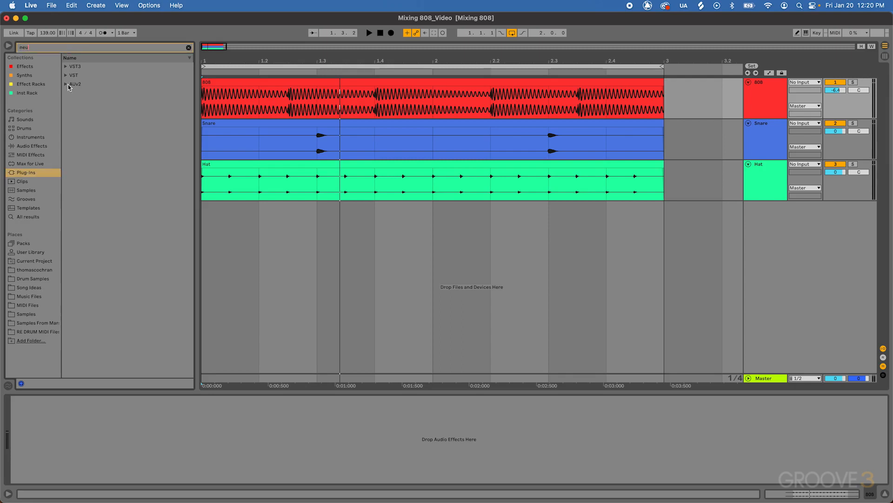
left_click(84, 93)
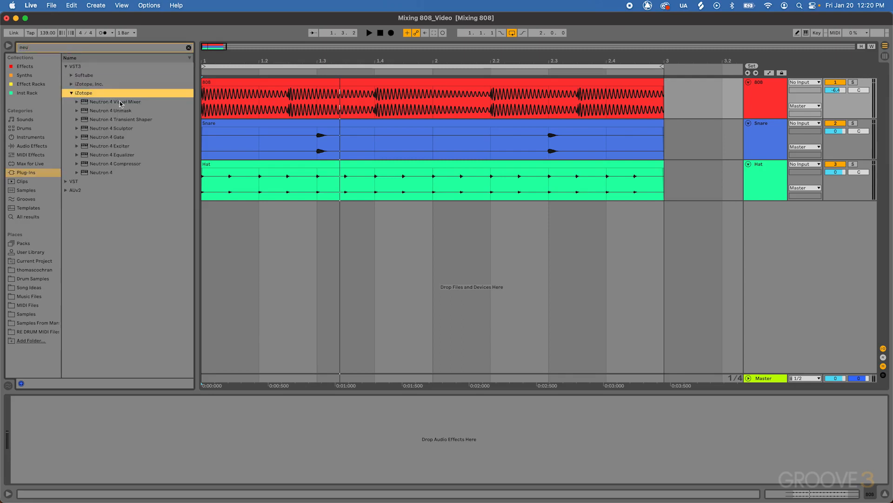
left_click(101, 172)
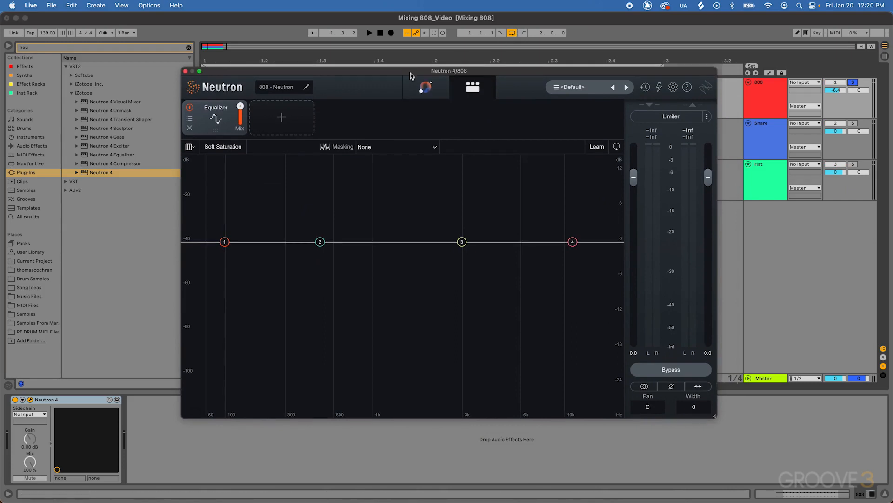
mouse_move(389, 73)
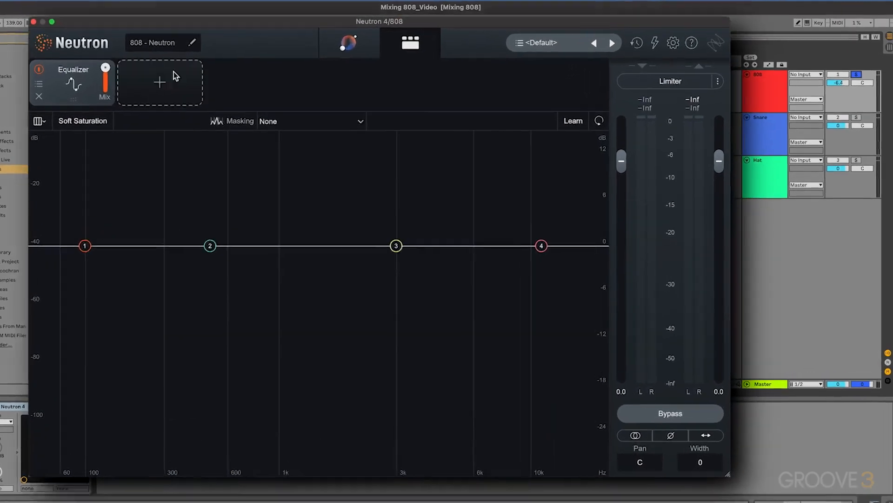
Step: Add an Exciter module to Neutron 4 and delete the Equalizer module
left_click(160, 82)
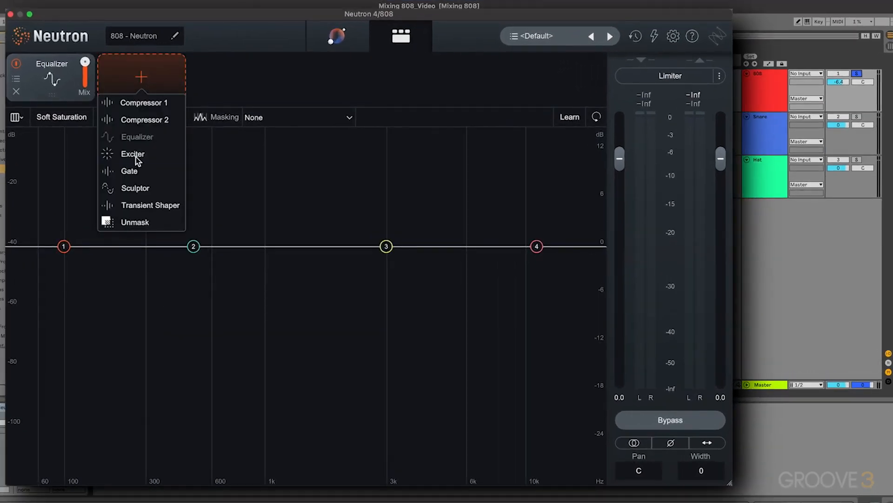
left_click(132, 154)
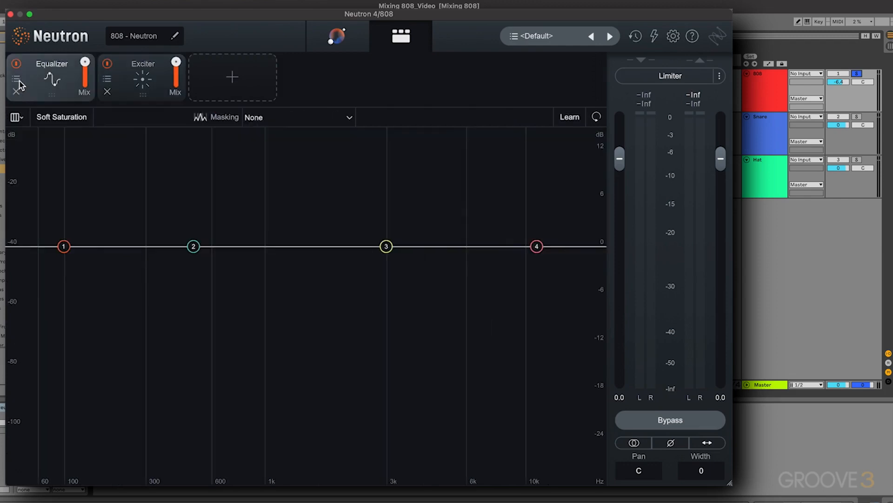
left_click(15, 92)
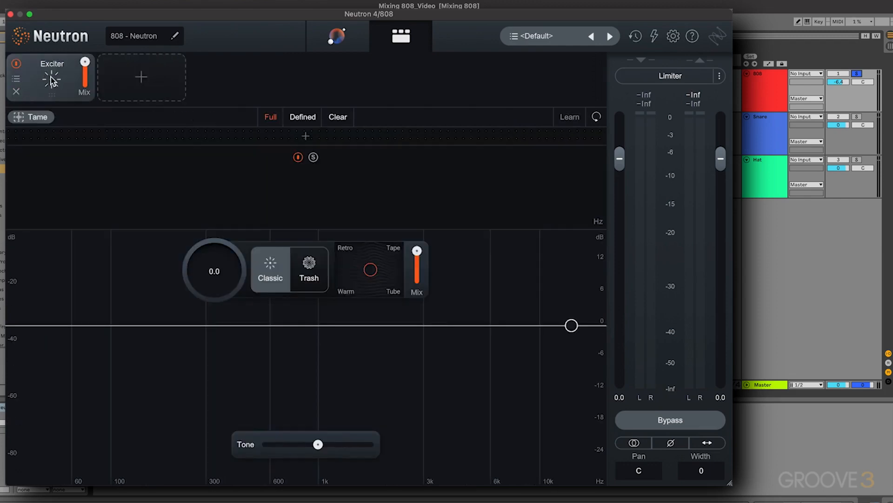
mouse_move(131, 138)
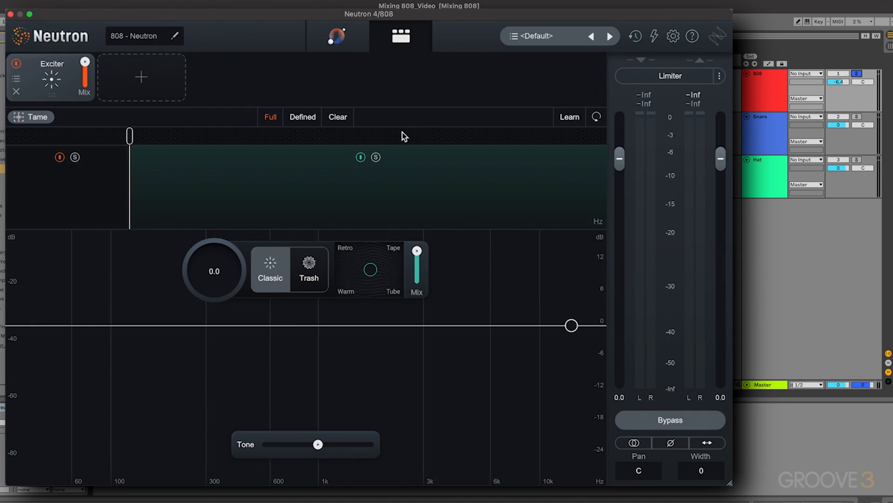
mouse_move(421, 138)
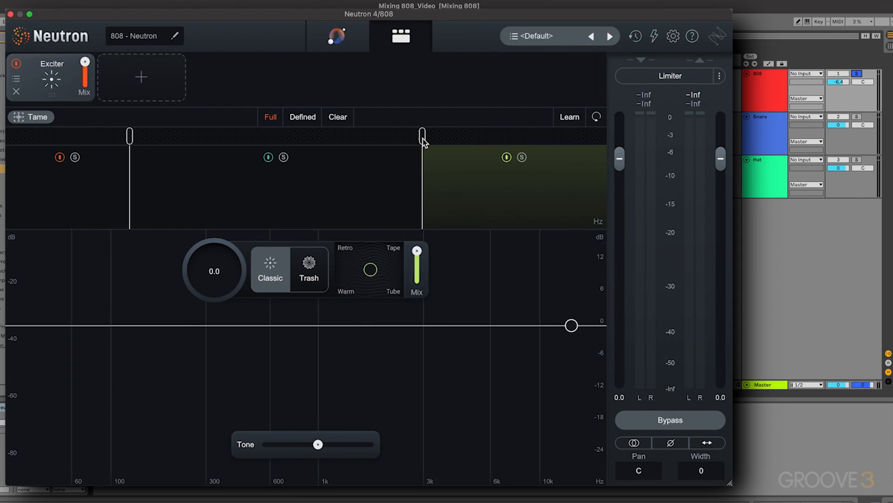
mouse_move(460, 140)
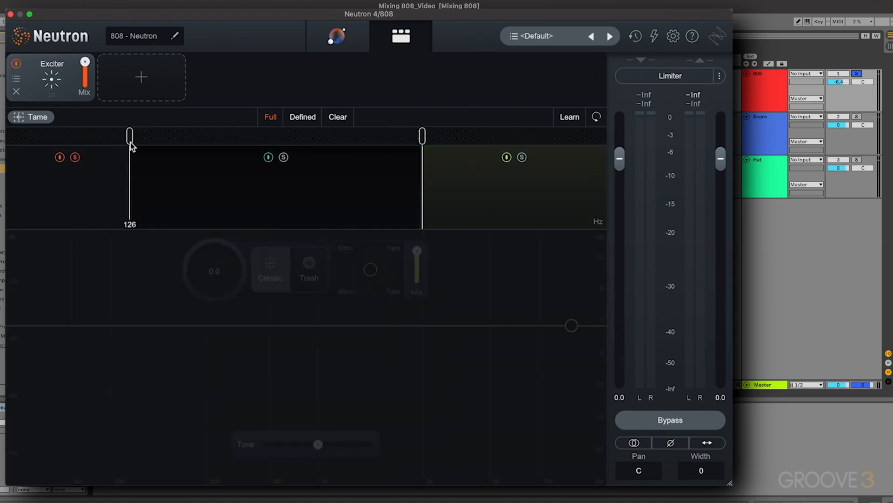
Step: Drag the Exciter's low-band crossover handle rightward to raise its frequency
left_click_drag(130, 135, 139, 135)
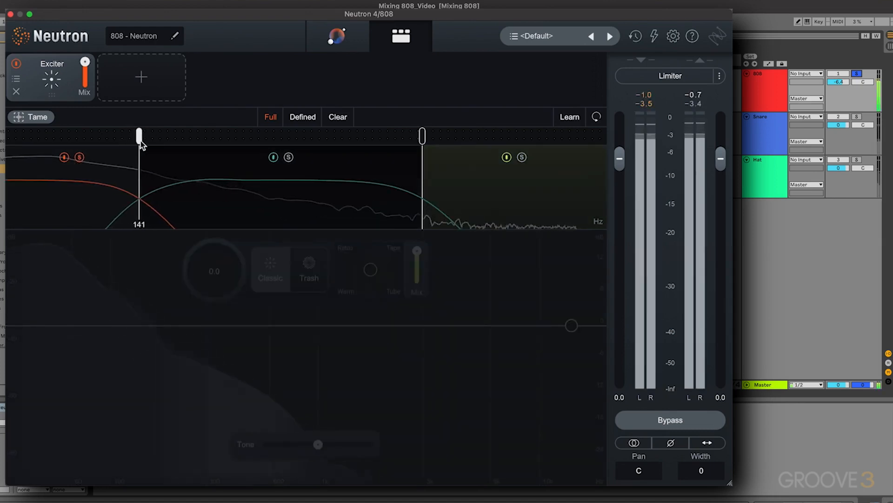
left_click_drag(139, 135, 162, 135)
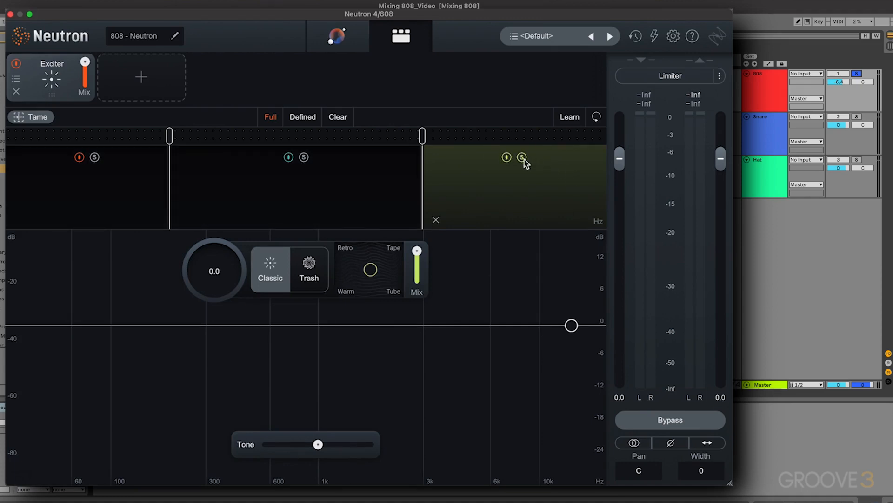
mouse_move(463, 158)
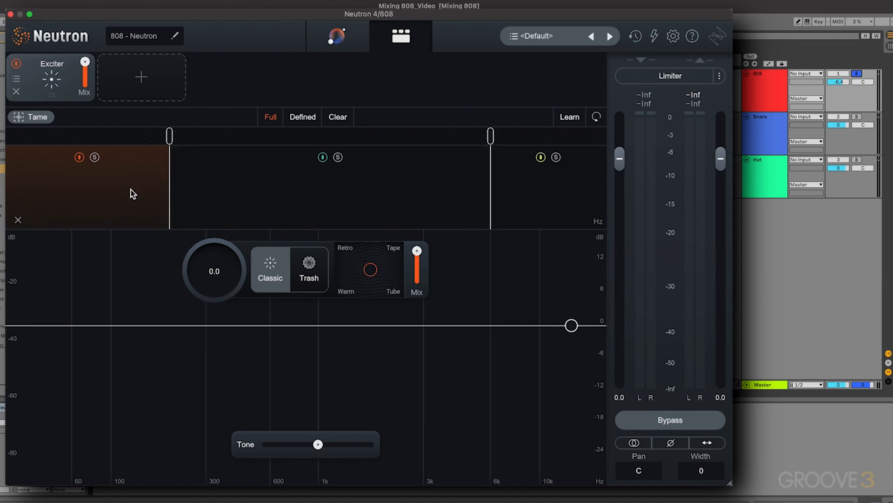
mouse_move(173, 327)
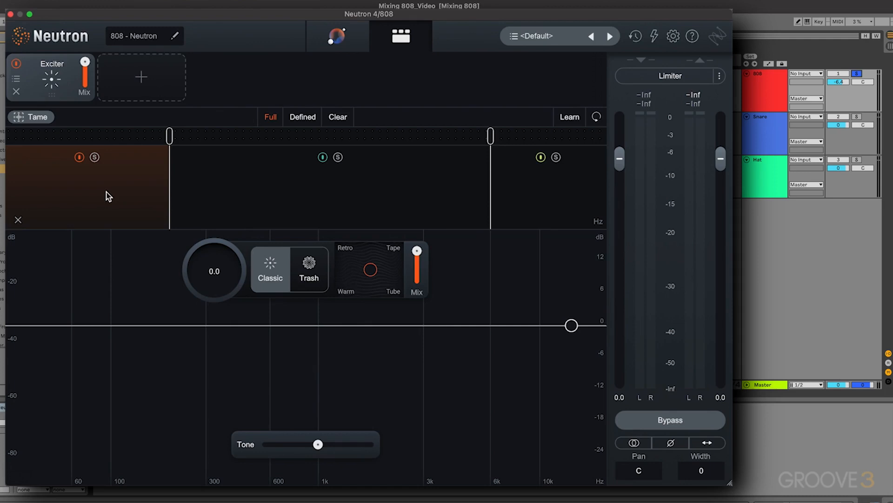
mouse_move(339, 211)
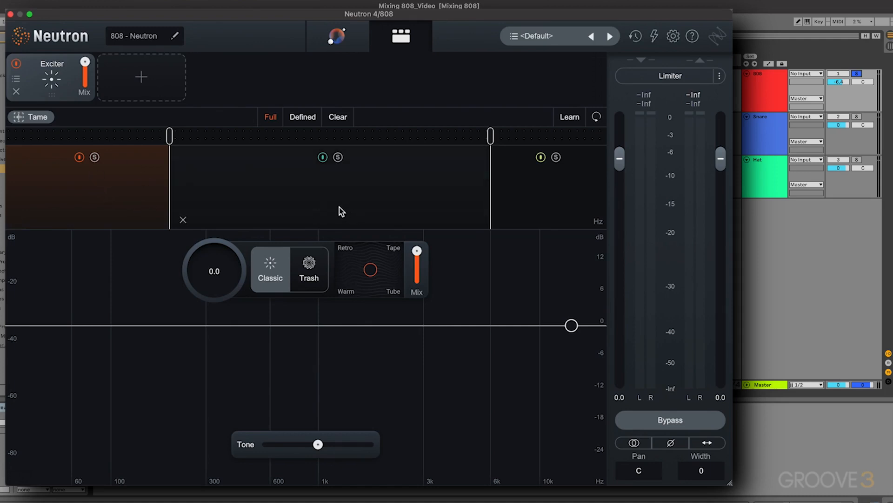
Step: Select the middle Exciter band, then disable Enable Tooltips in Neutron 4 Options
left_click(337, 157)
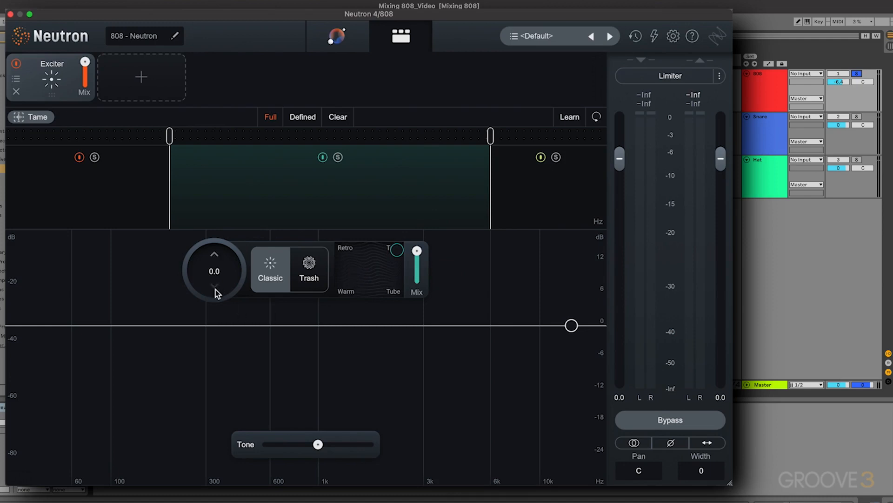
mouse_move(260, 261)
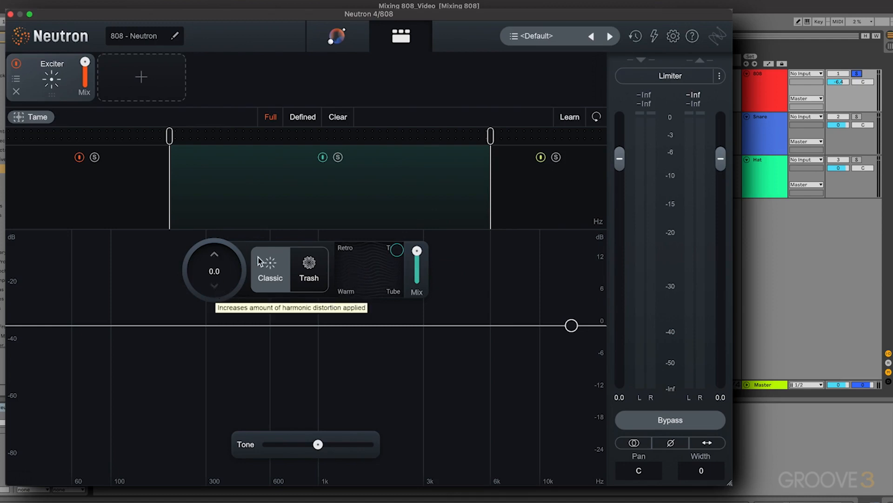
left_click(673, 36)
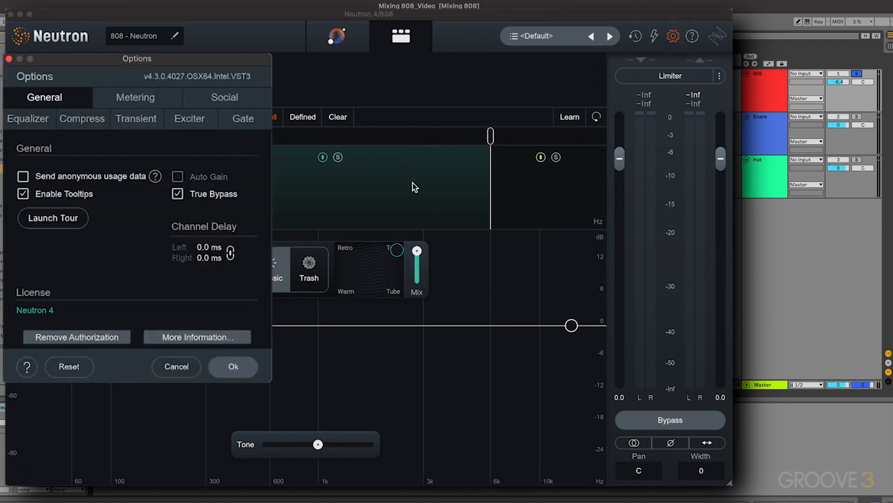
left_click(22, 194)
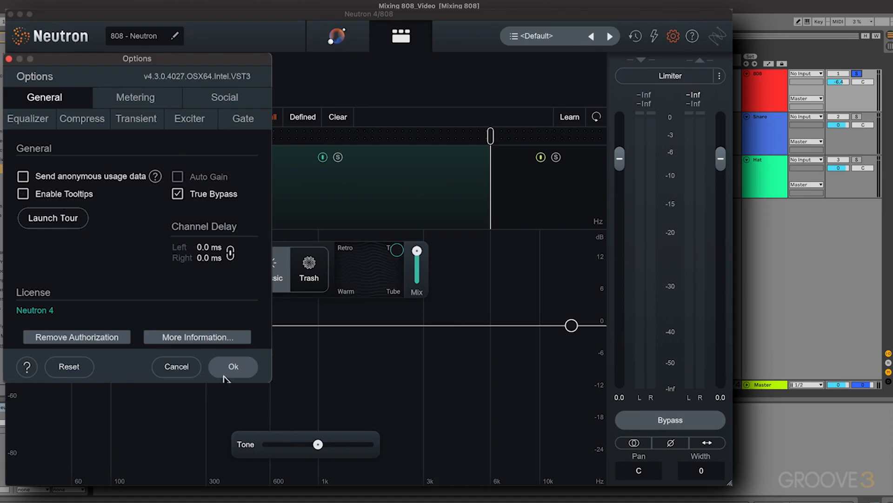
left_click(232, 366)
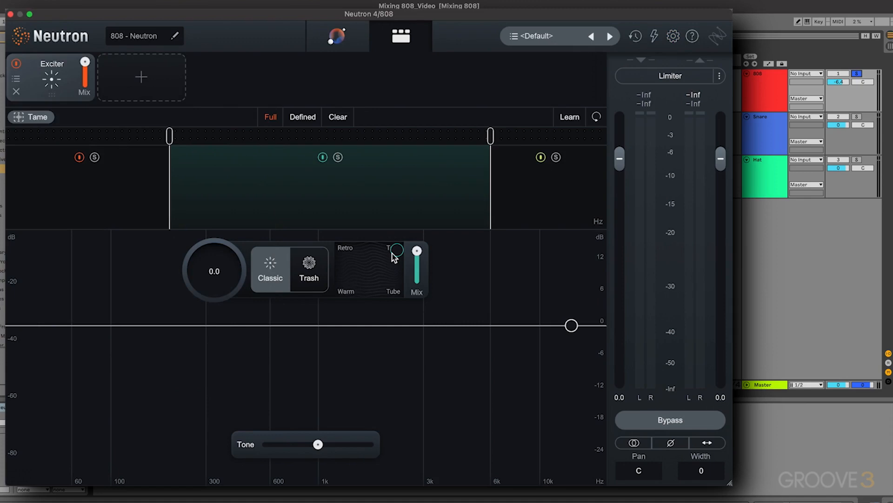
mouse_move(223, 292)
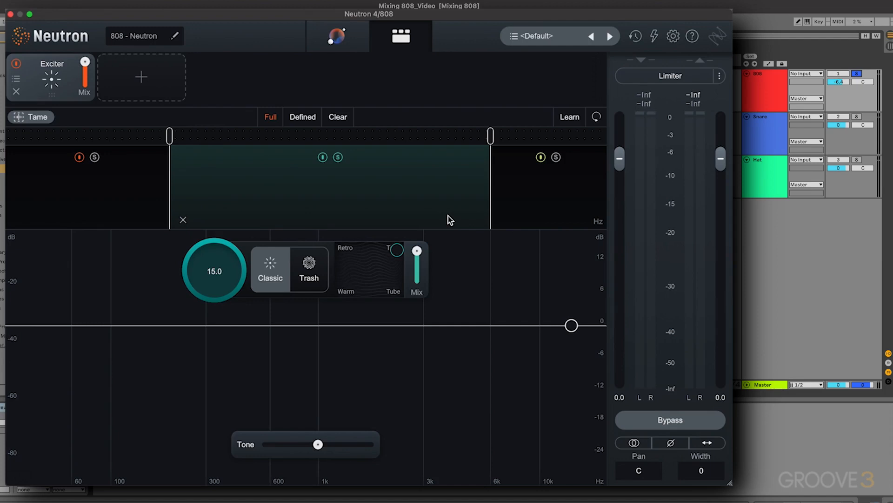
mouse_move(373, 281)
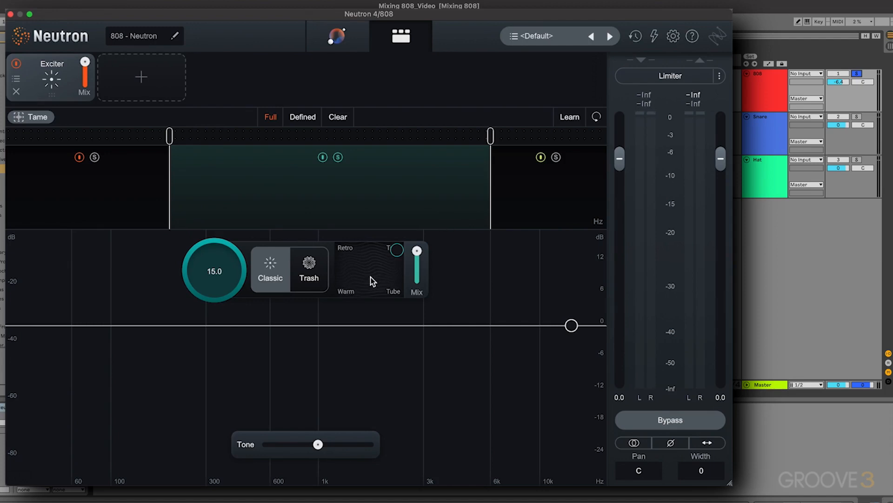
mouse_move(392, 262)
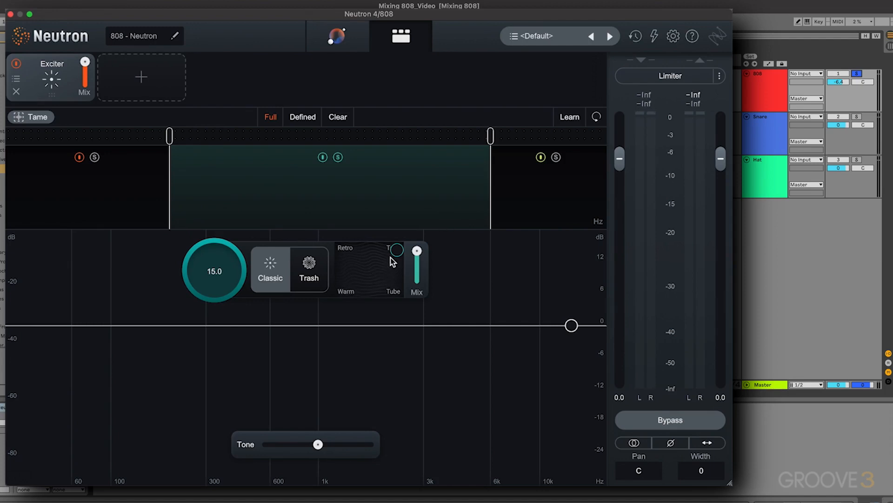
mouse_move(399, 253)
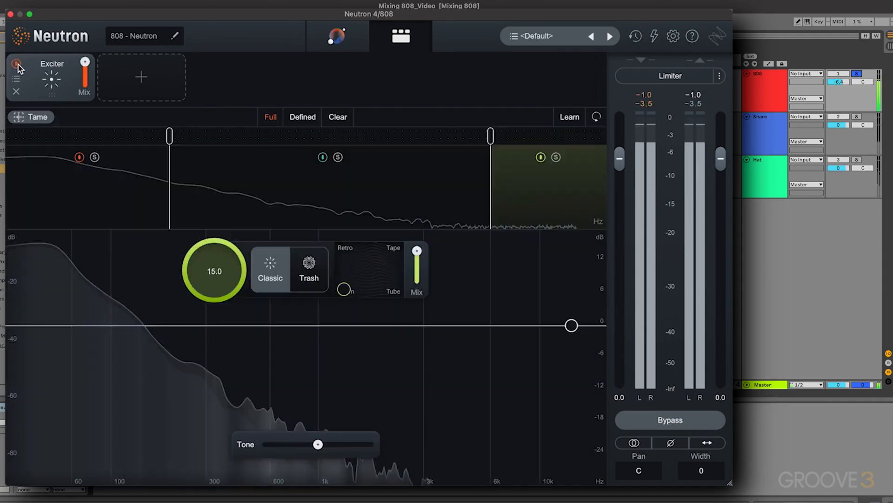
Step: Toggle the Exciter module's power to compare the 808 with and without it
left_click(16, 63)
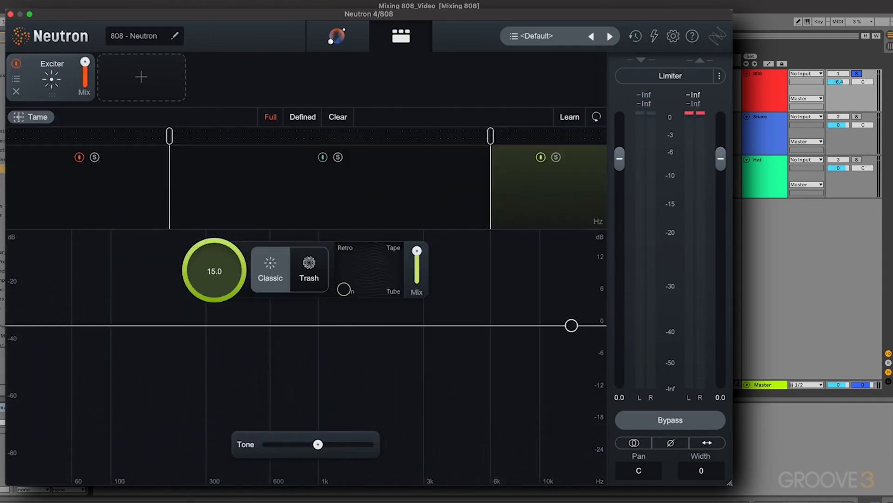
mouse_move(141, 77)
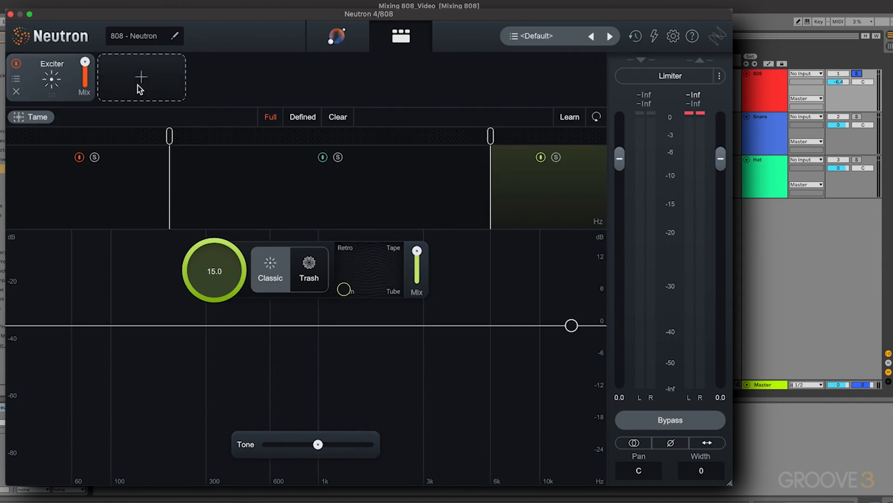
Step: Add a Sculptor module after the Exciter with the Voice Dialogue target
left_click(141, 77)
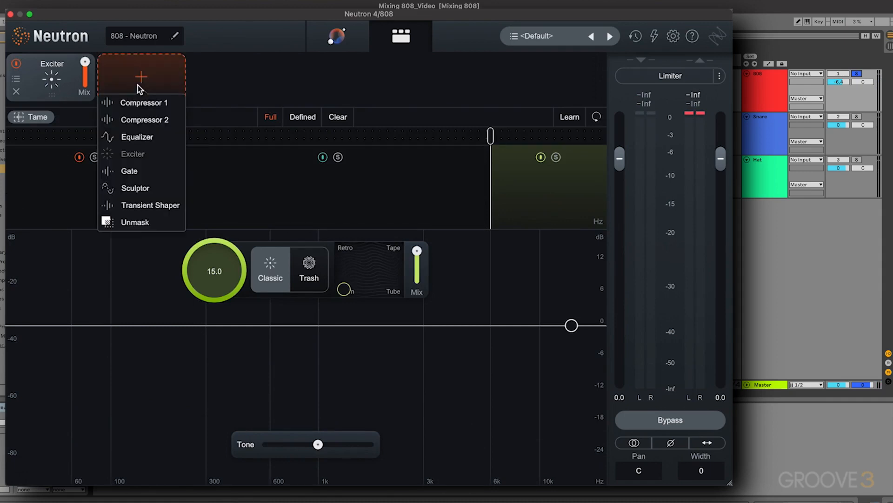
mouse_move(124, 193)
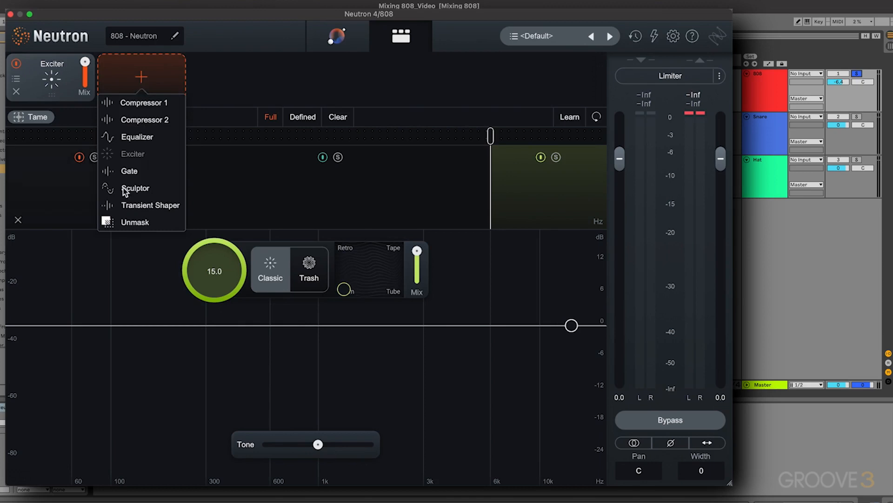
left_click(136, 188)
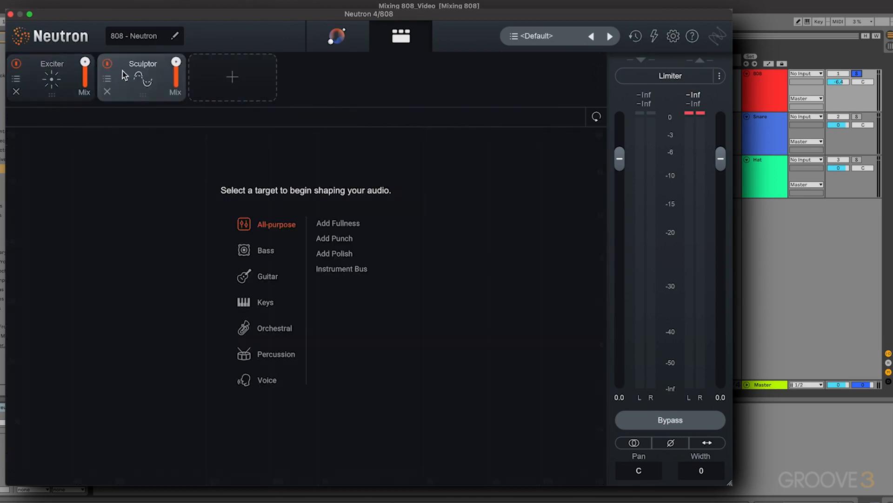
mouse_move(147, 80)
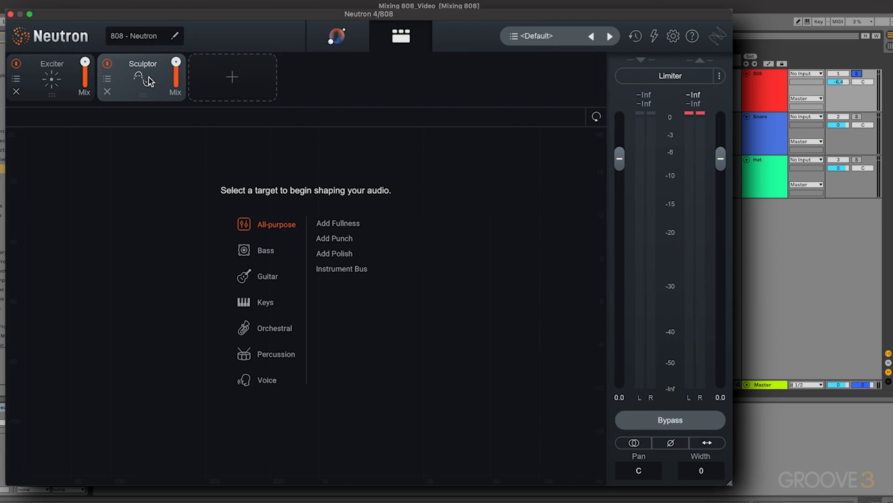
mouse_move(269, 380)
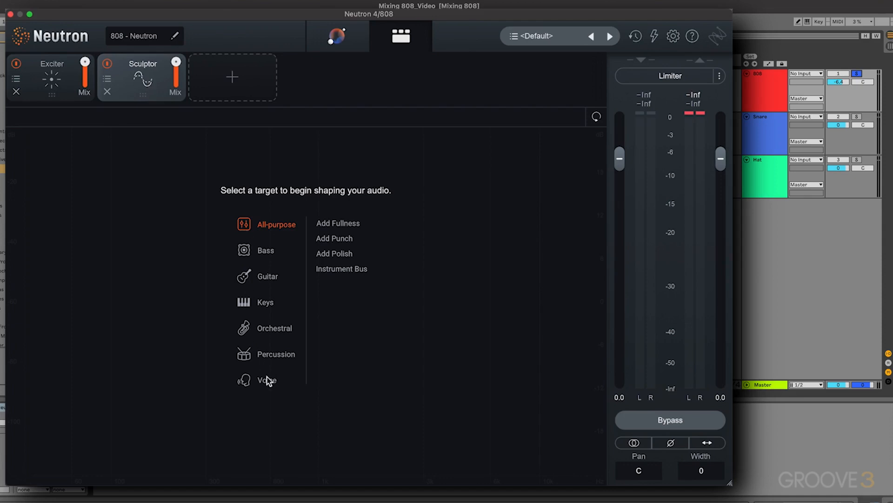
mouse_move(275, 228)
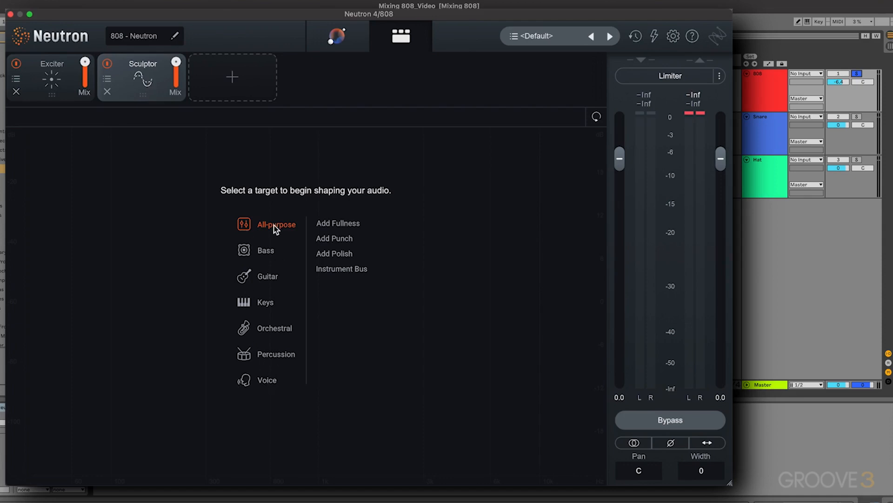
mouse_move(268, 387)
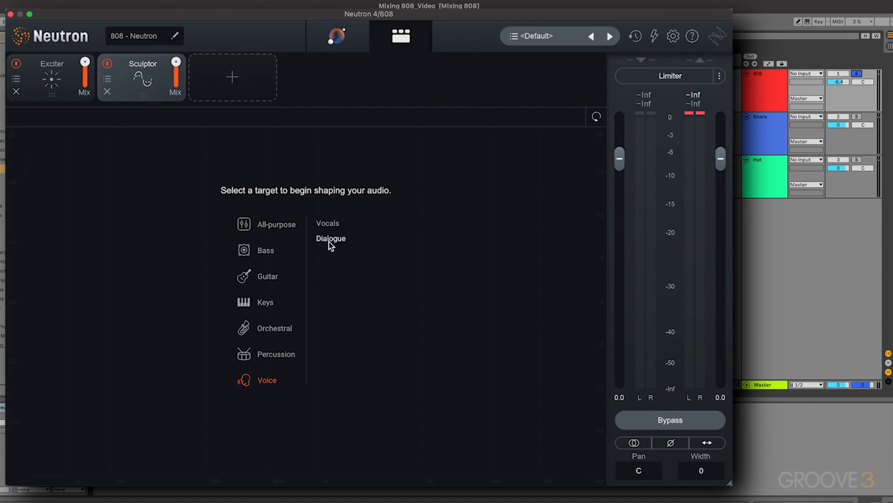
left_click(331, 238)
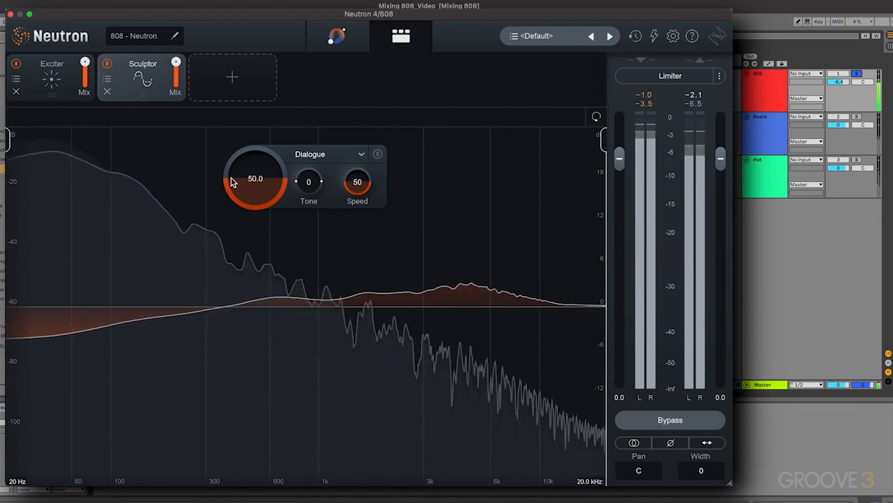
Step: Toggle the Sculptor's power repeatedly to A/B its -50 Tone setting
left_click(106, 63)
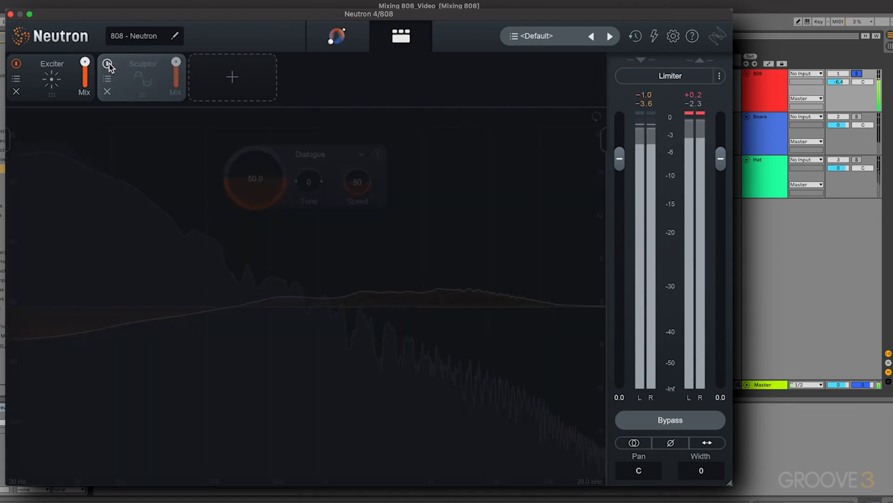
left_click(107, 62)
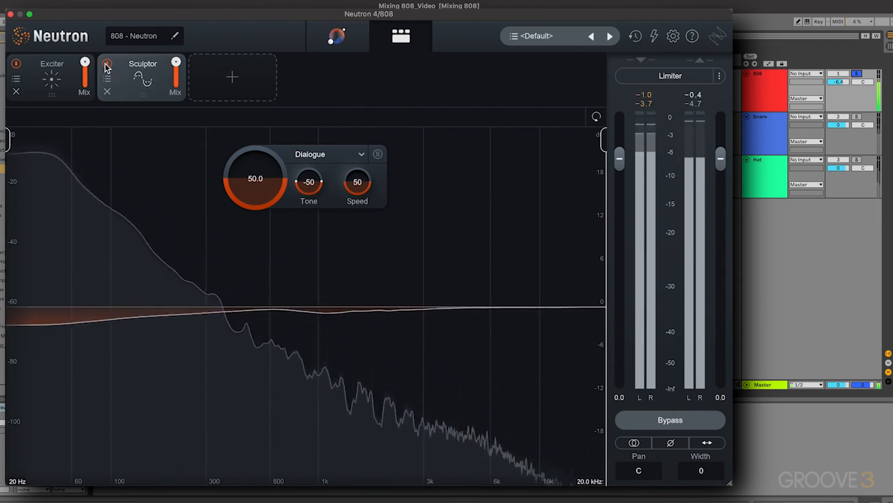
left_click(107, 63)
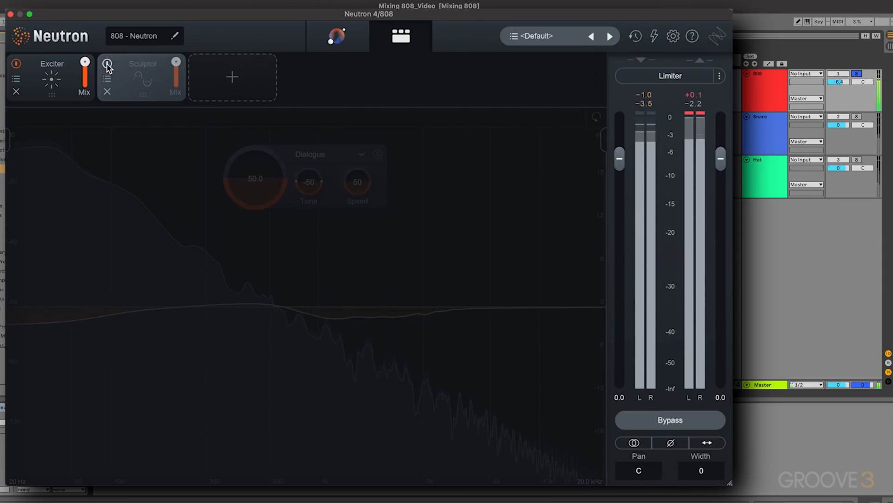
left_click(107, 62)
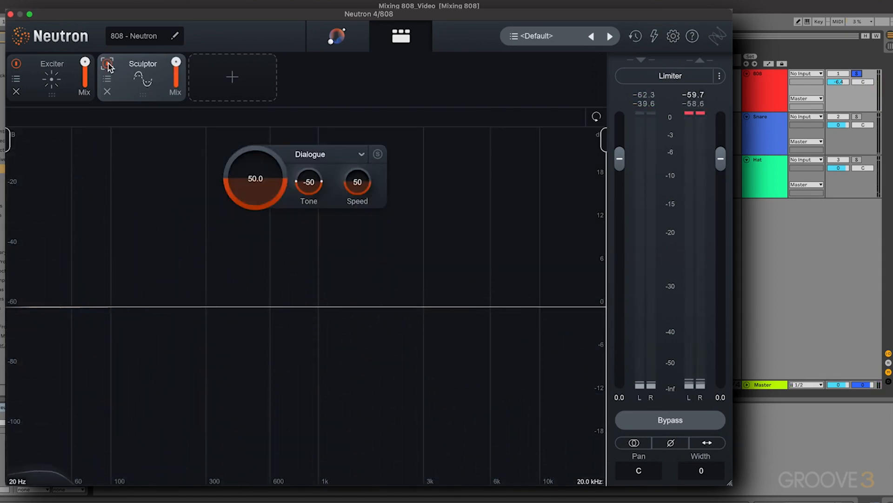
left_click(106, 62)
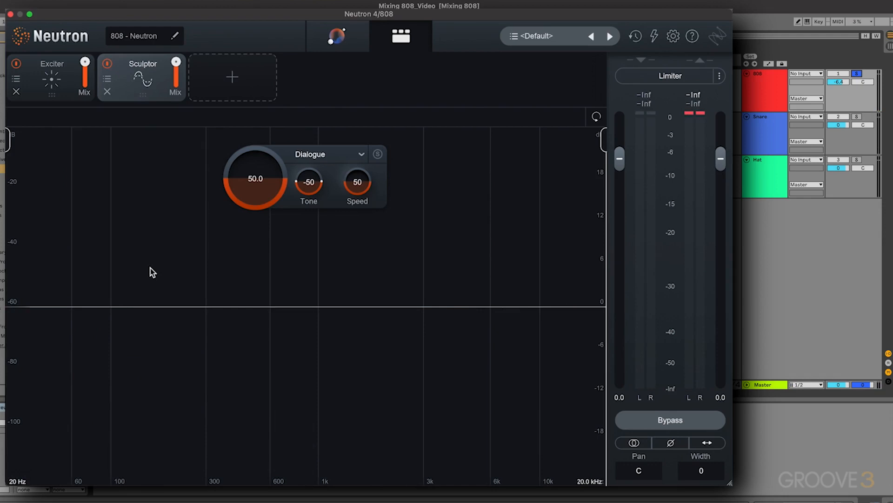
mouse_move(323, 350)
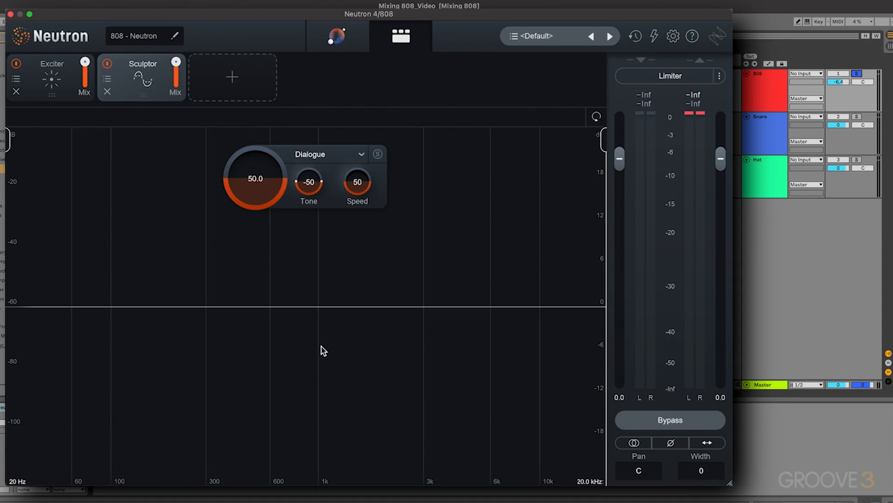
mouse_move(80, 357)
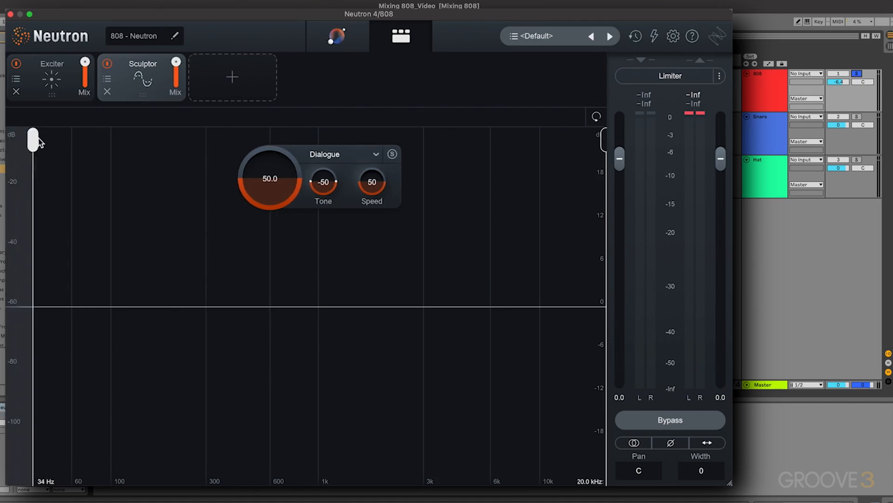
Step: Drag the Sculptor's low frequency limit from 34 Hz up to 228 Hz
left_click_drag(32, 137, 160, 139)
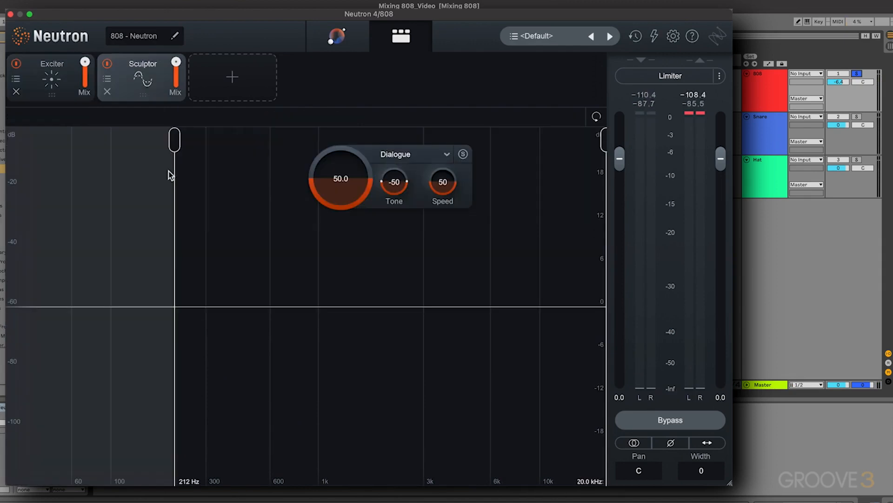
left_click_drag(174, 139, 182, 140)
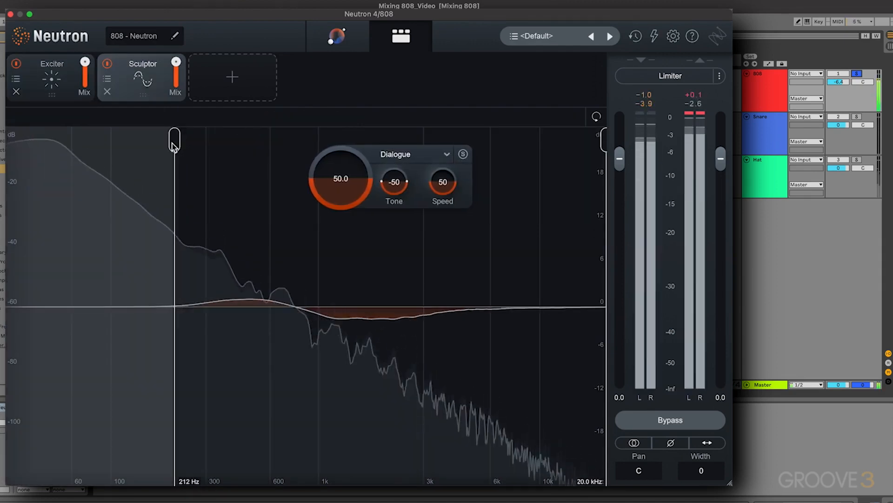
left_click_drag(174, 138, 182, 137)
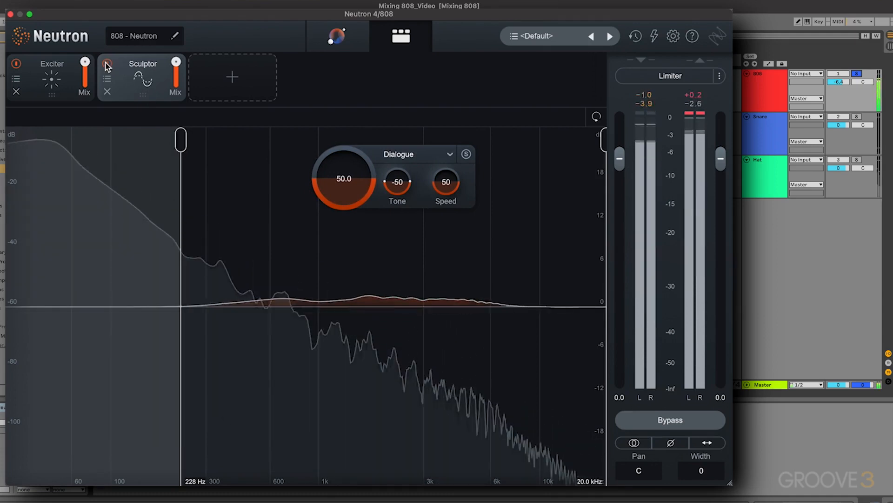
Step: Toggle the Sculptor's power on and off to compare the 808
left_click(106, 63)
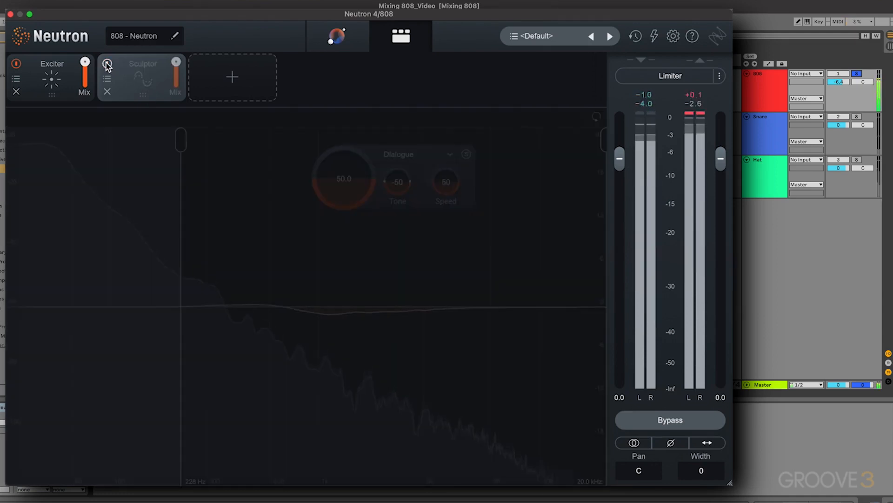
left_click(107, 62)
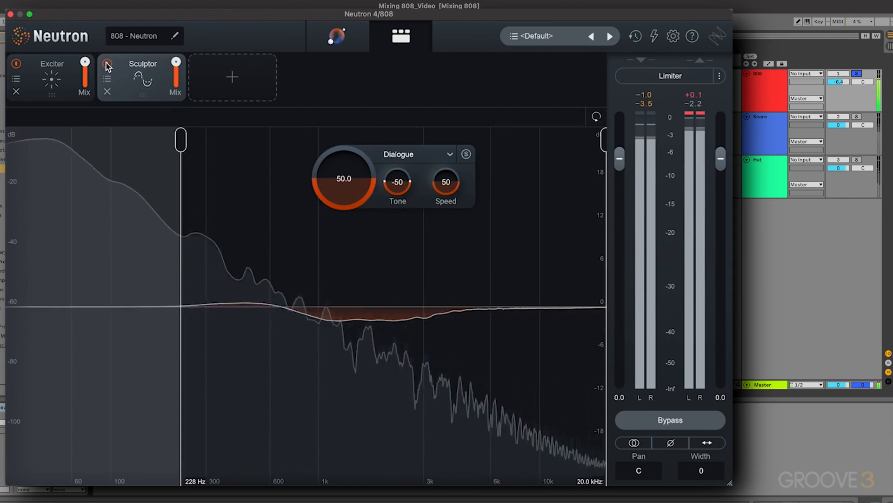
left_click(106, 63)
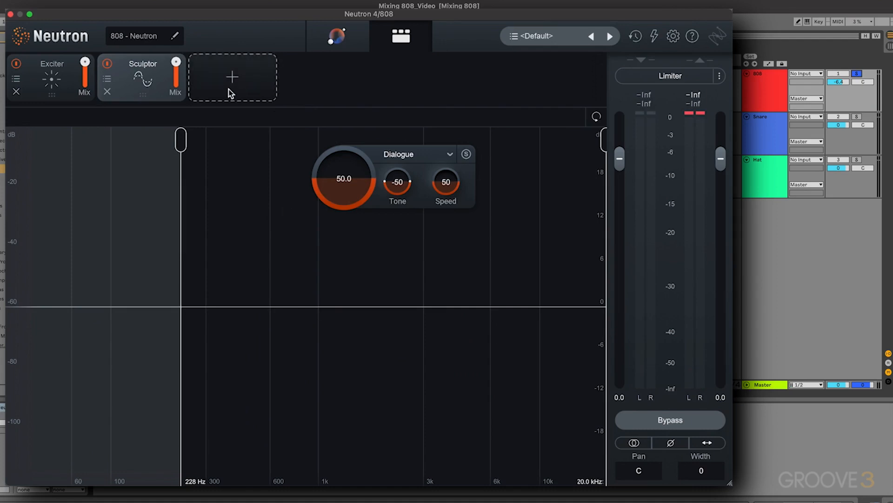
Step: Insert an Equalizer module into the empty slot following the Sculptor
left_click(231, 76)
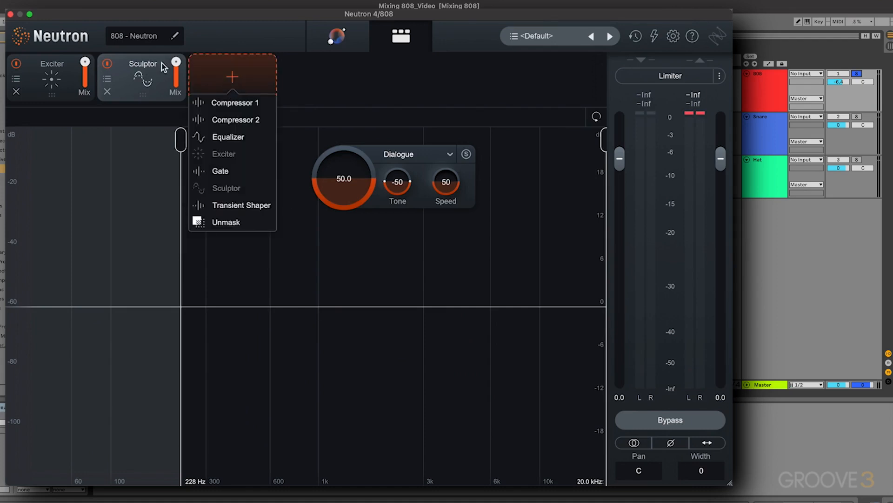
mouse_move(150, 73)
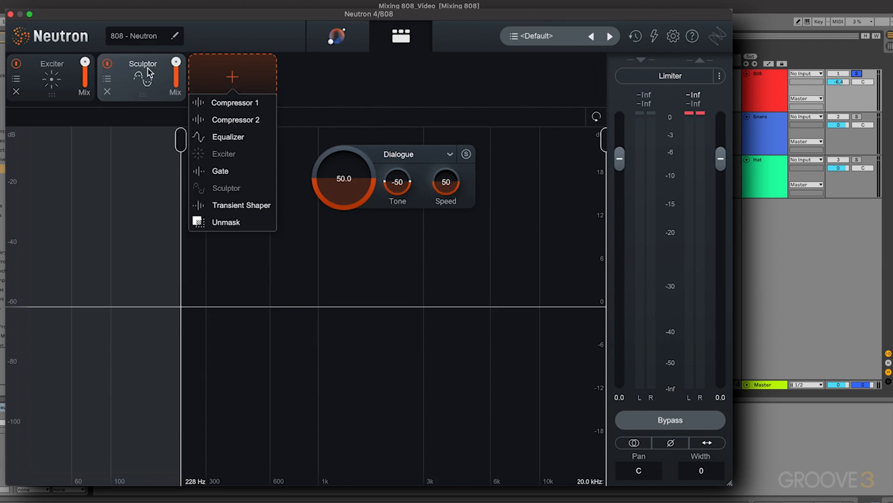
mouse_move(274, 146)
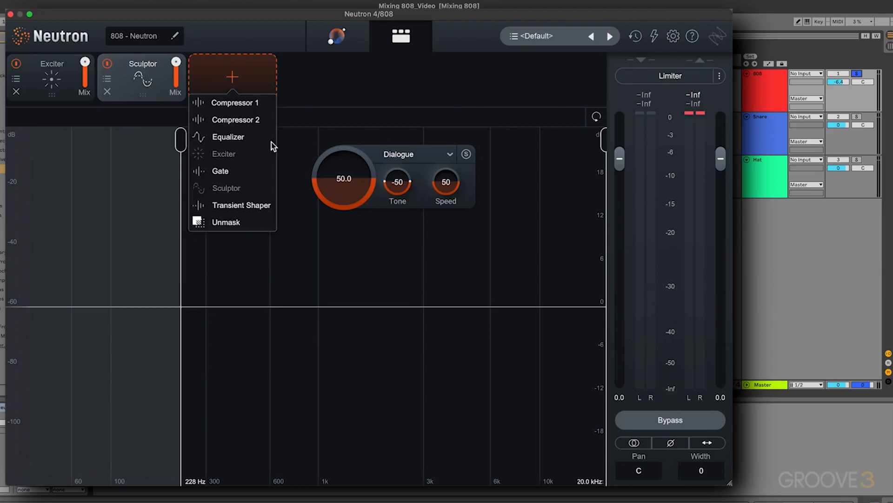
left_click(228, 137)
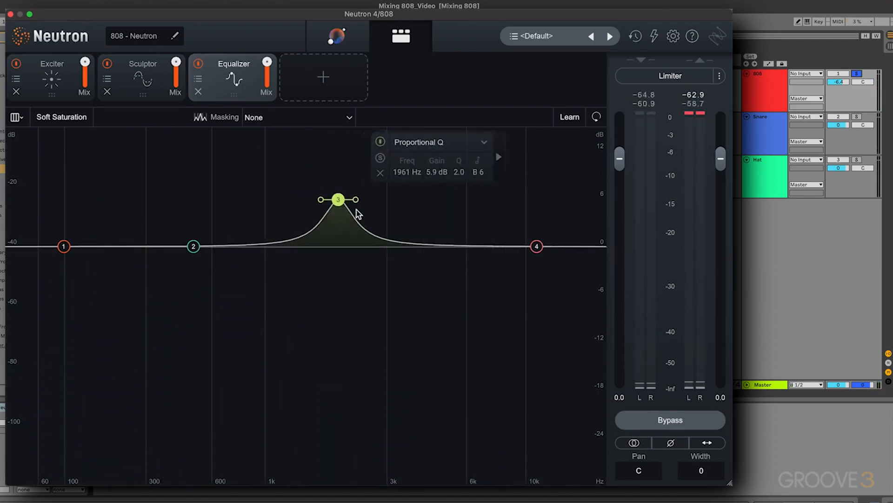
Step: Reshape EQ band 3 into a wide 4.7 dB boost near 1233 Hz, Q 0.4
left_click_drag(338, 200, 356, 205)
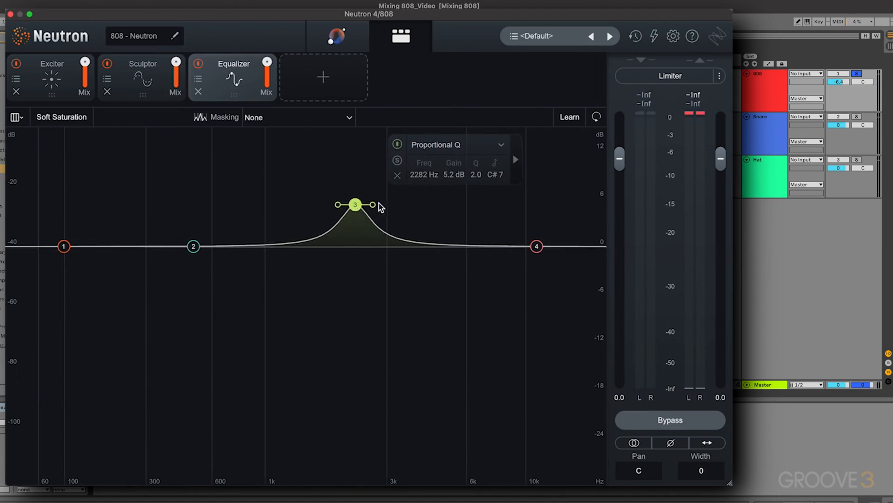
left_click_drag(373, 203, 378, 204)
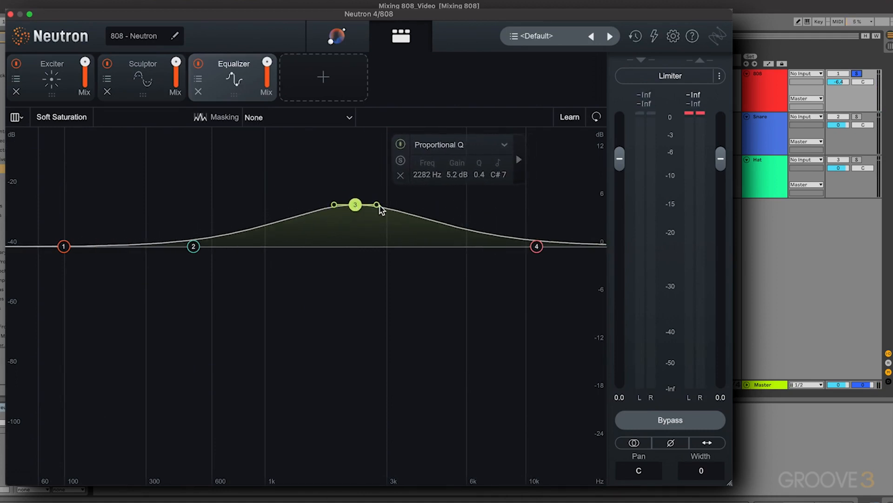
mouse_move(341, 212)
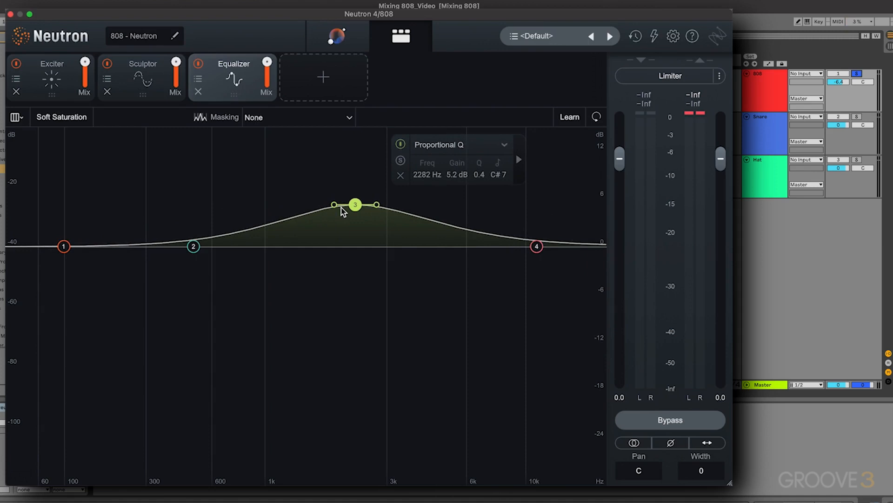
mouse_move(357, 217)
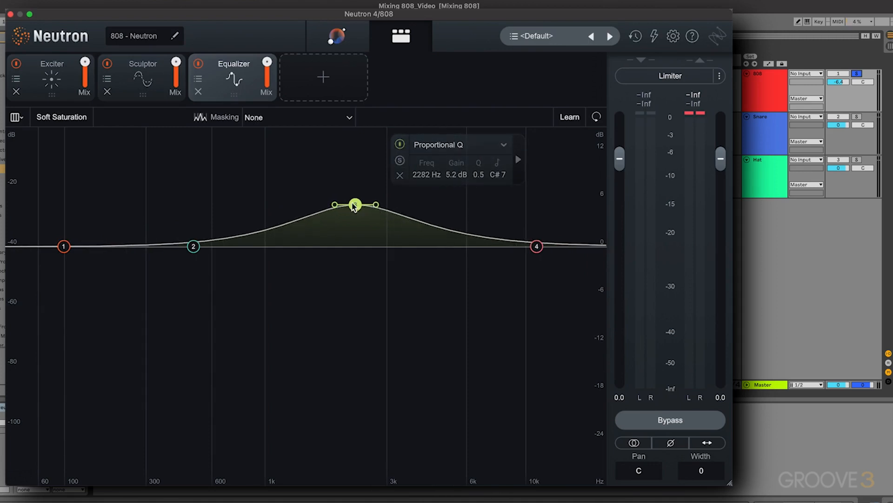
left_click_drag(355, 204, 301, 206)
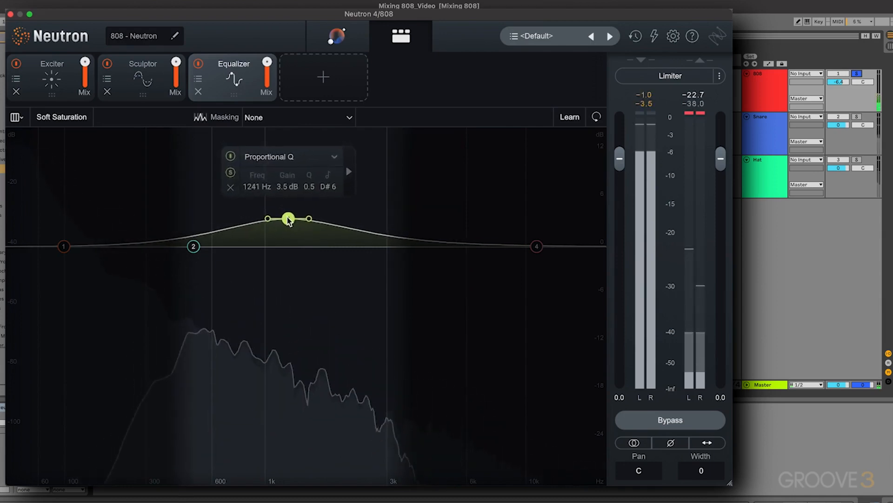
left_click_drag(289, 218, 287, 209)
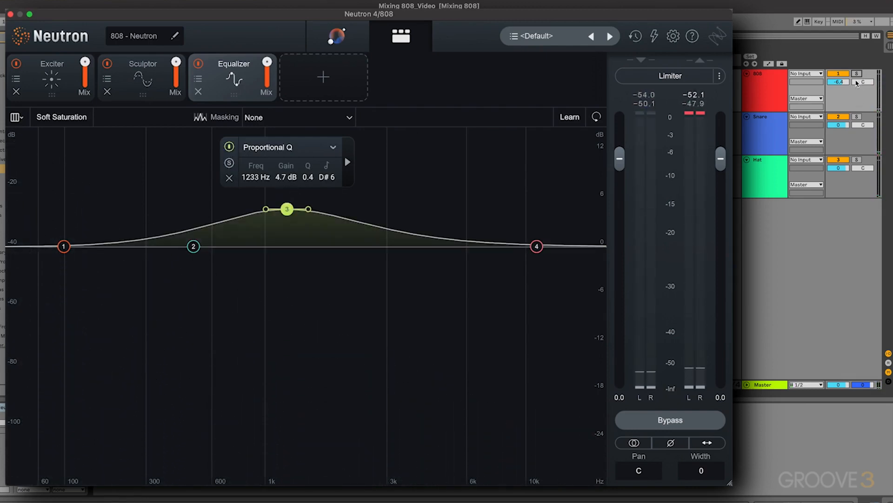
left_click(857, 73)
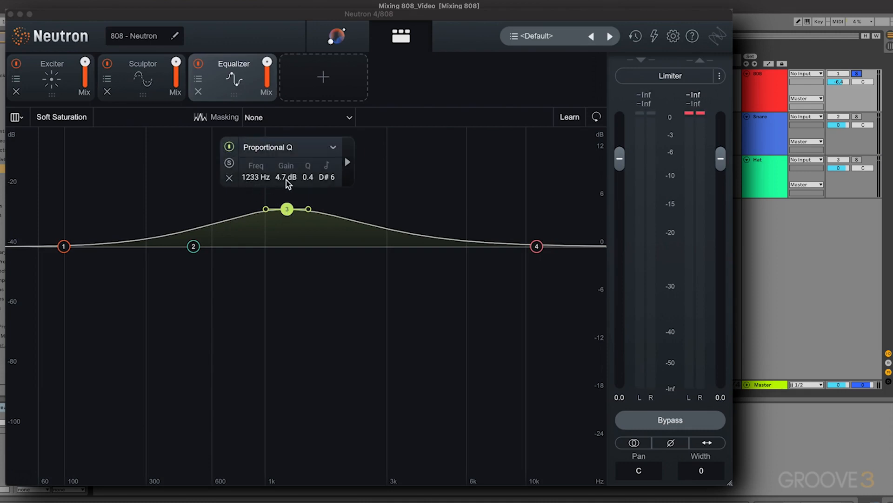
mouse_move(307, 186)
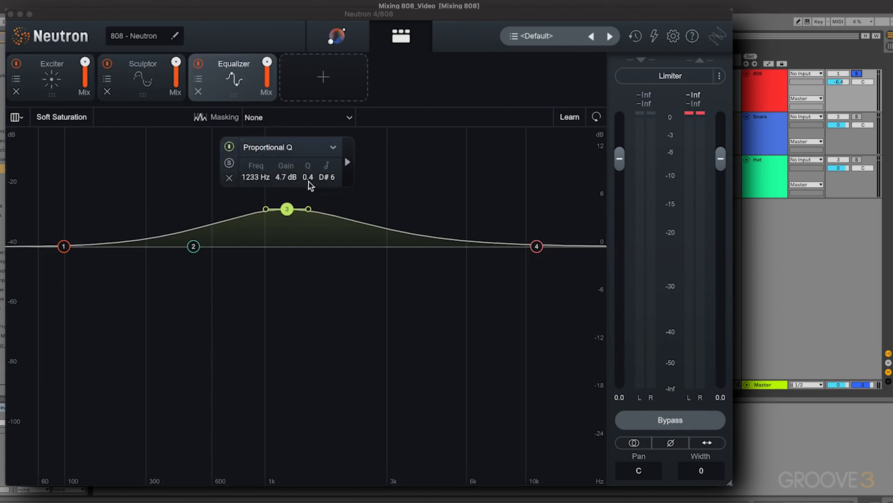
mouse_move(312, 187)
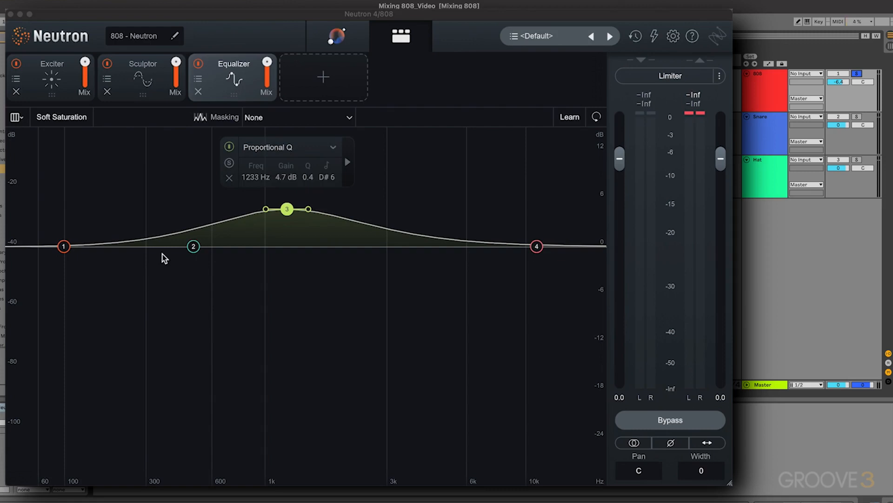
mouse_move(295, 238)
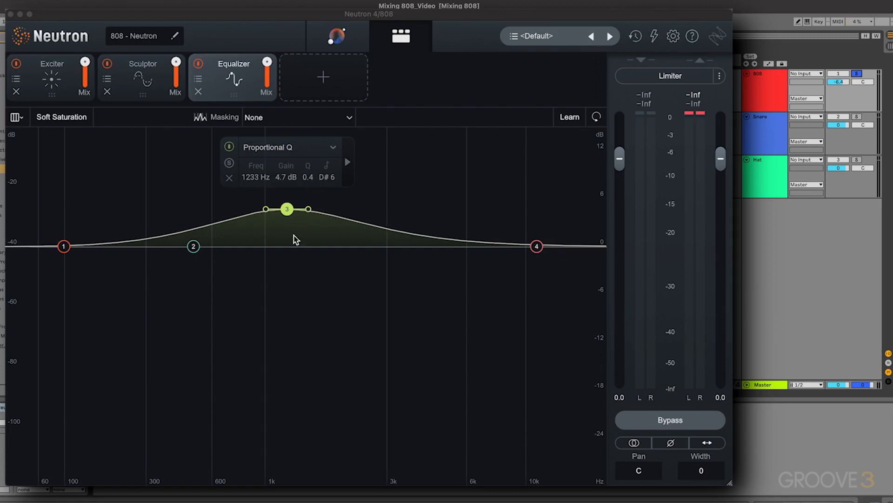
mouse_move(196, 228)
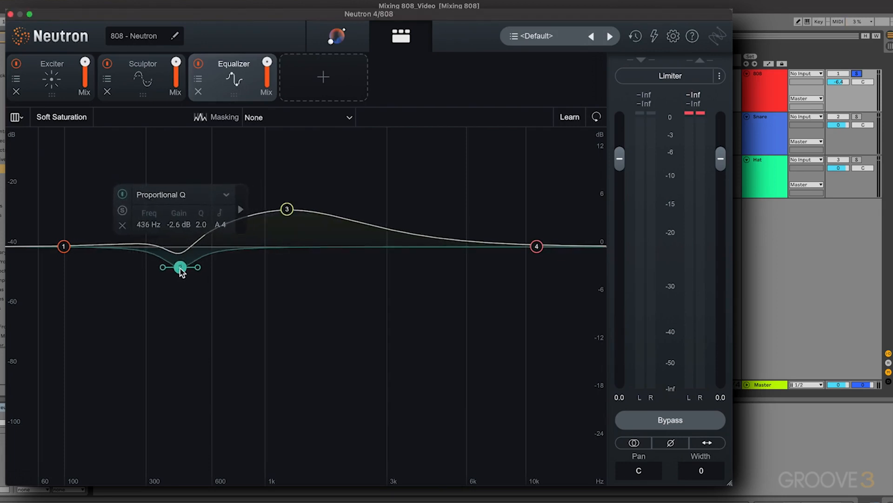
Step: Dip EQ band 2 by 3.7 dB around 433 Hz with a Q of 1.5
left_click(122, 210)
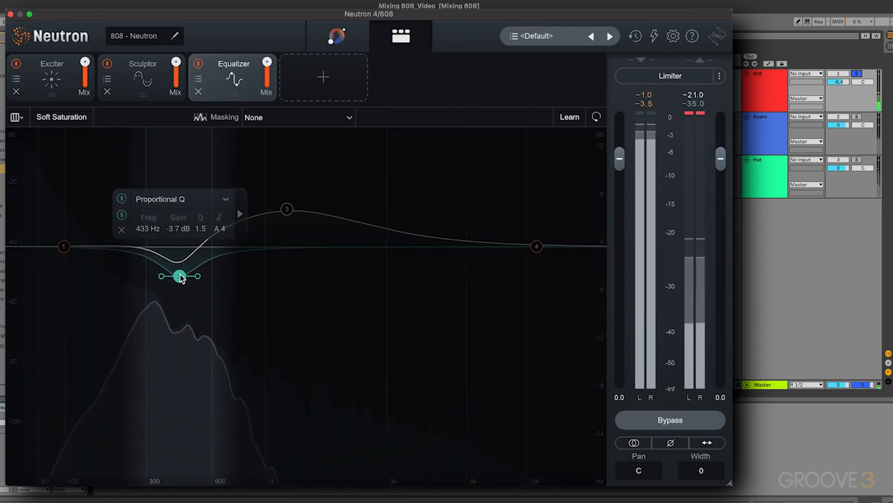
left_click(122, 216)
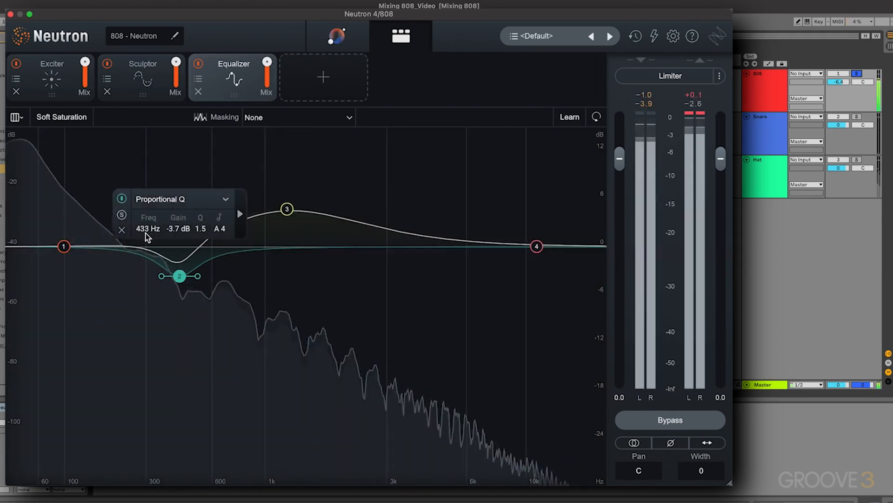
left_click(121, 198)
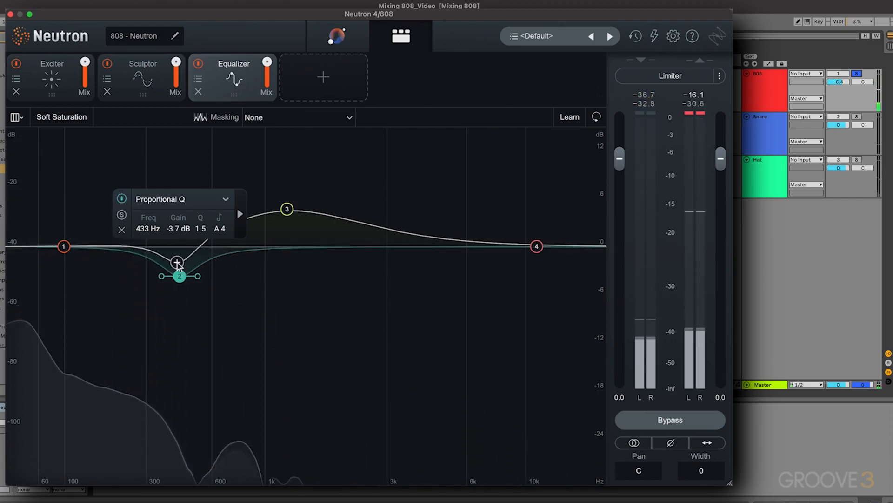
left_click(536, 246)
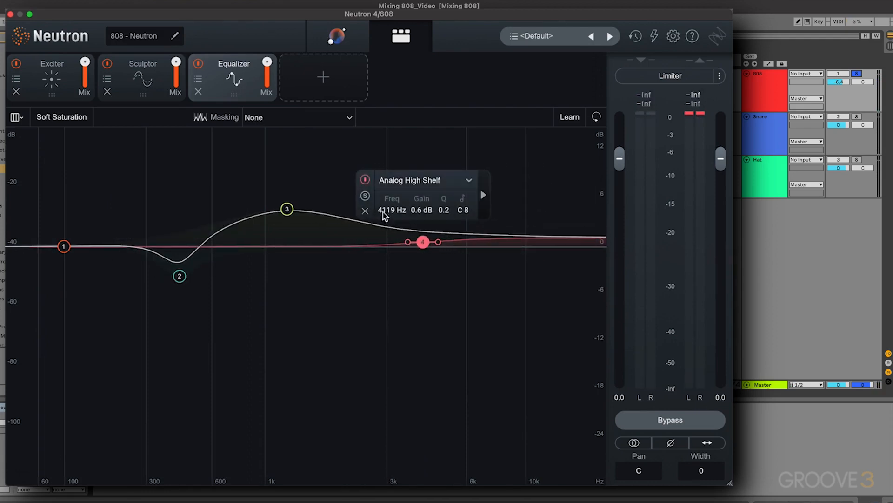
Step: Solo the Analog High Shelf, lift it 0.6 dB at 4097 Hz, and A/B the Equalizer
left_click(364, 196)
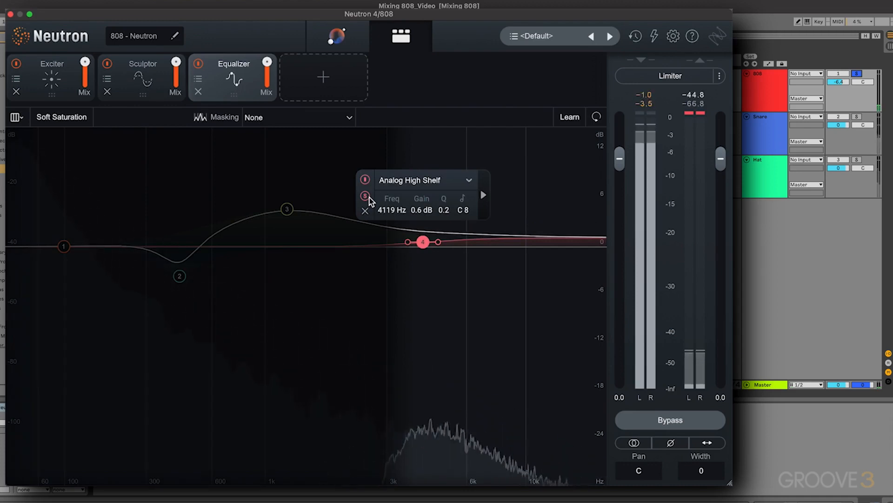
left_click(365, 196)
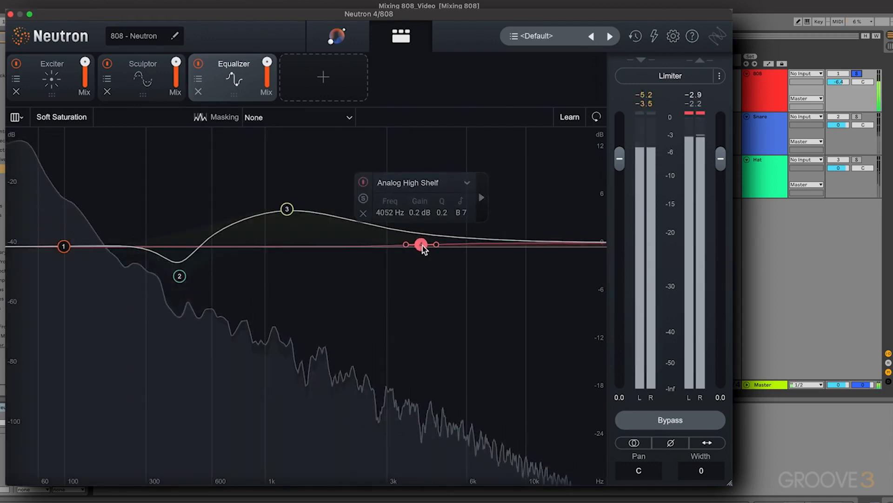
left_click(198, 63)
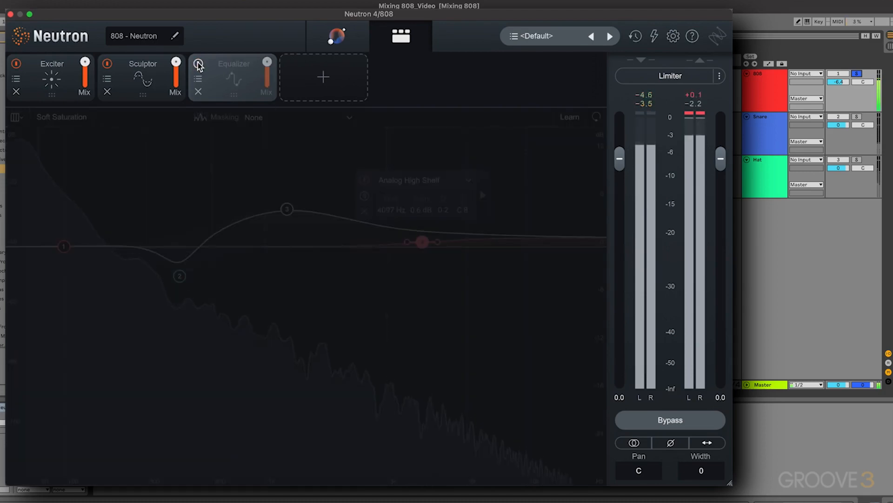
left_click(198, 63)
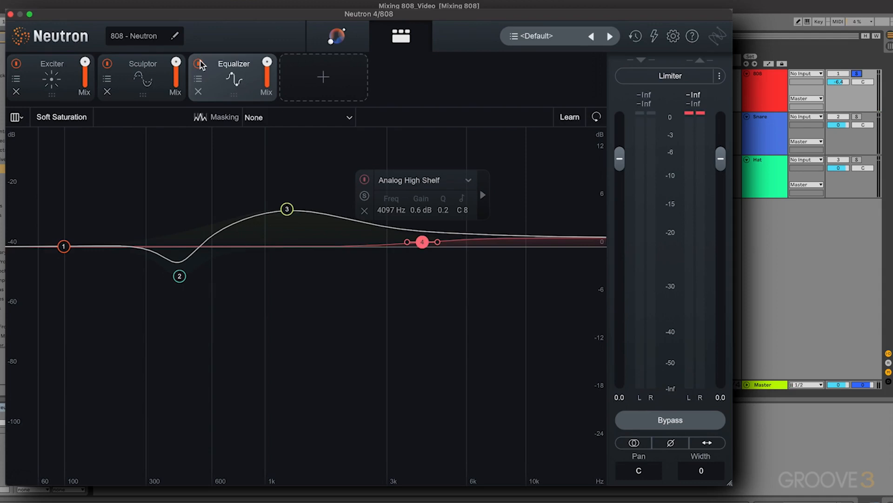
mouse_move(302, 80)
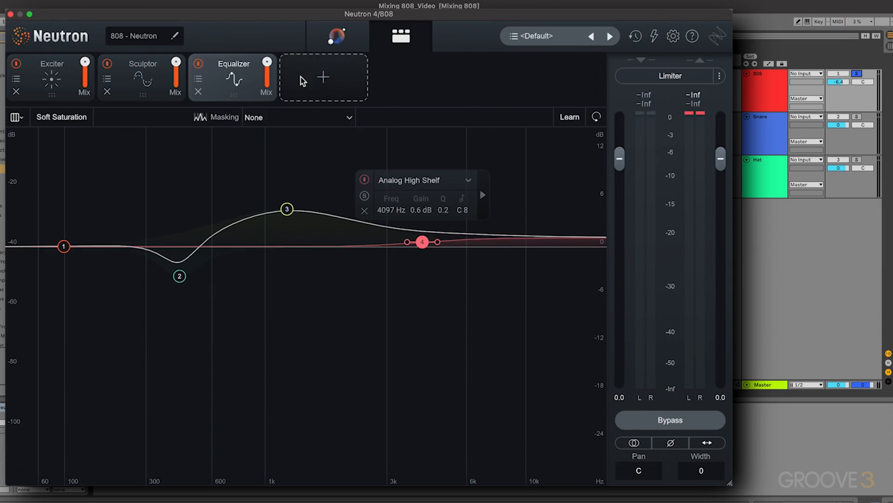
Step: Add Compressor 1 after the Equalizer and set its band split near 220 Hz
left_click(323, 76)
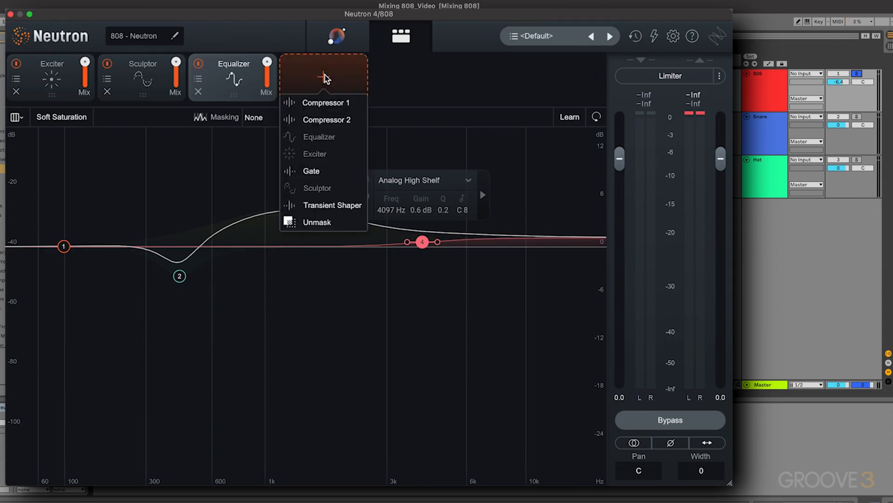
mouse_move(333, 107)
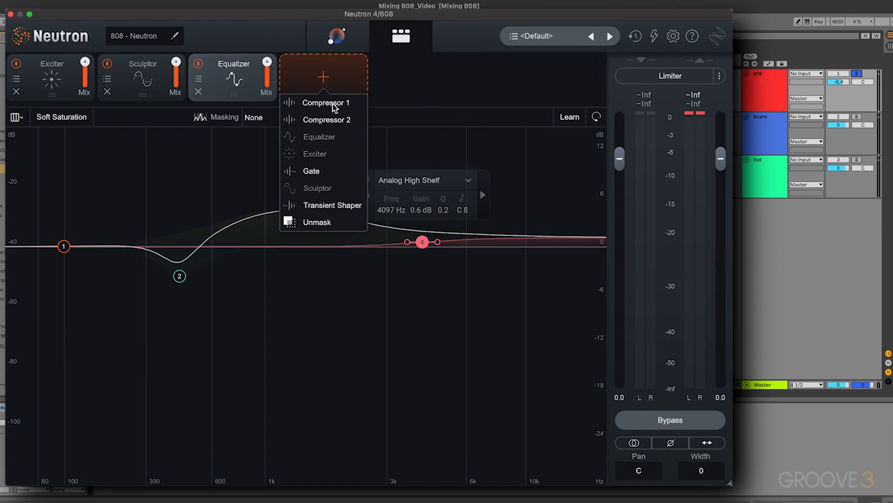
left_click(326, 102)
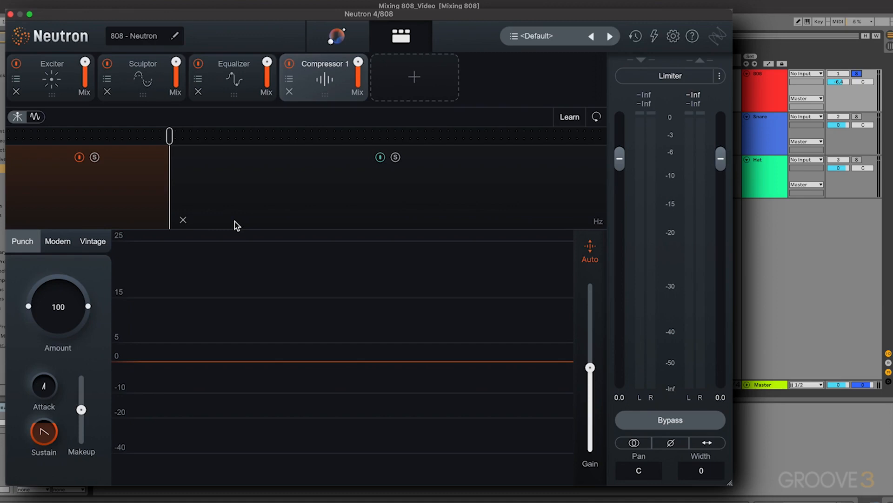
mouse_move(184, 180)
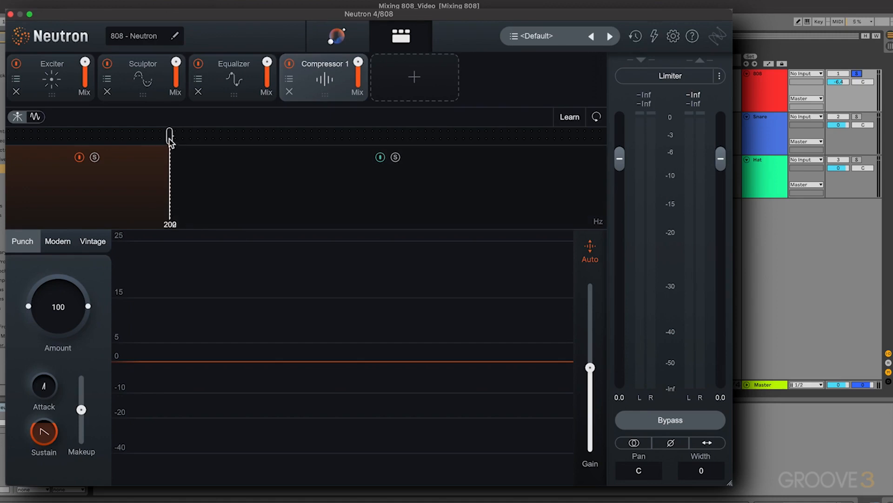
left_click_drag(170, 134, 178, 134)
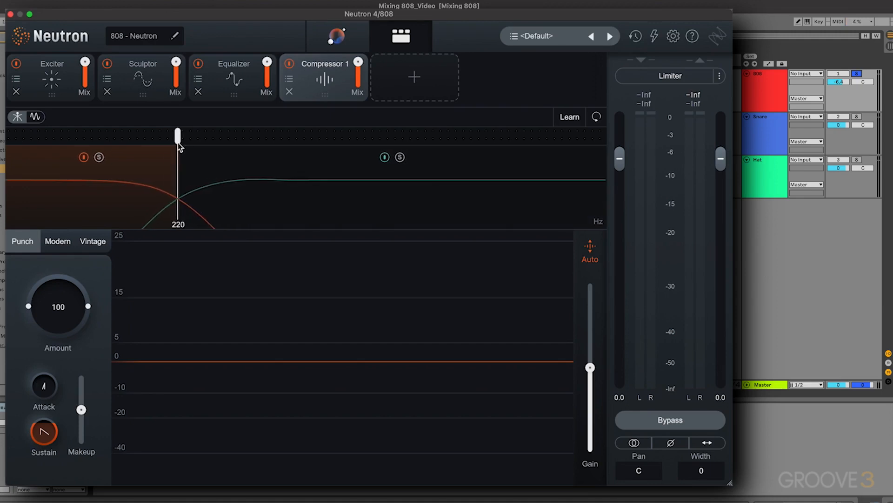
Step: Match the compressor crossover to the Sculptor's 228 Hz split and solo each band
left_click(142, 77)
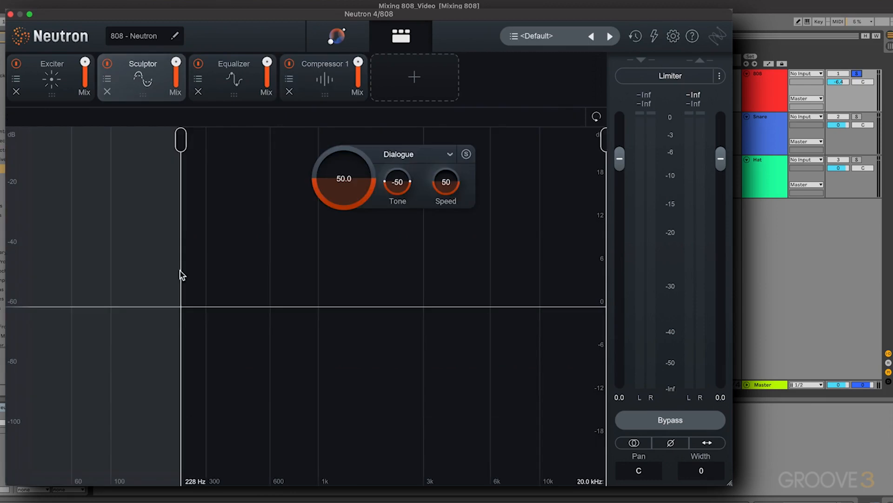
left_click(324, 77)
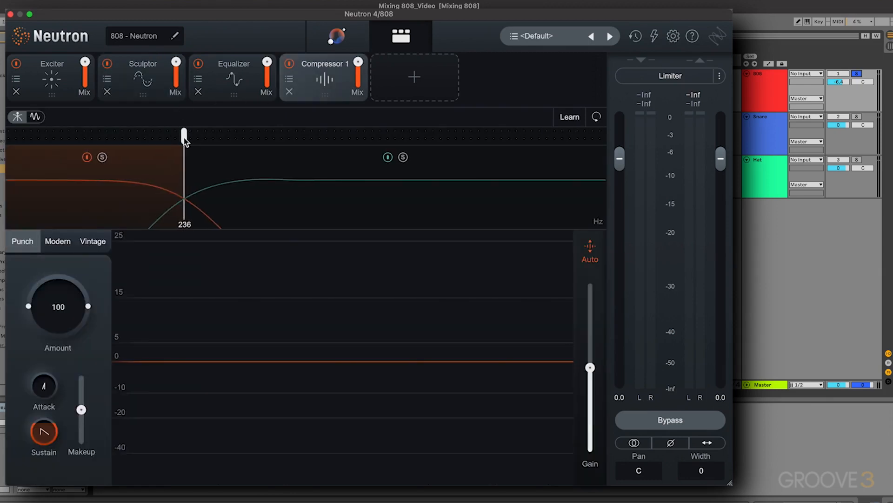
left_click_drag(184, 134, 180, 136)
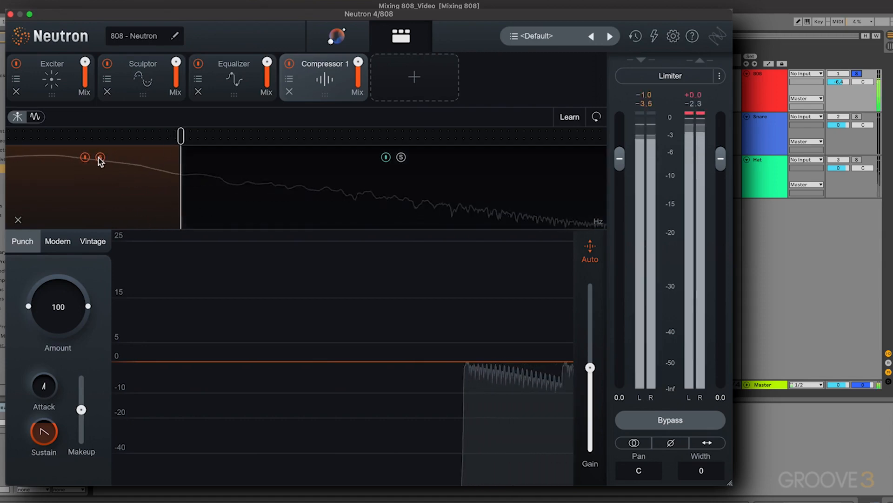
left_click(400, 157)
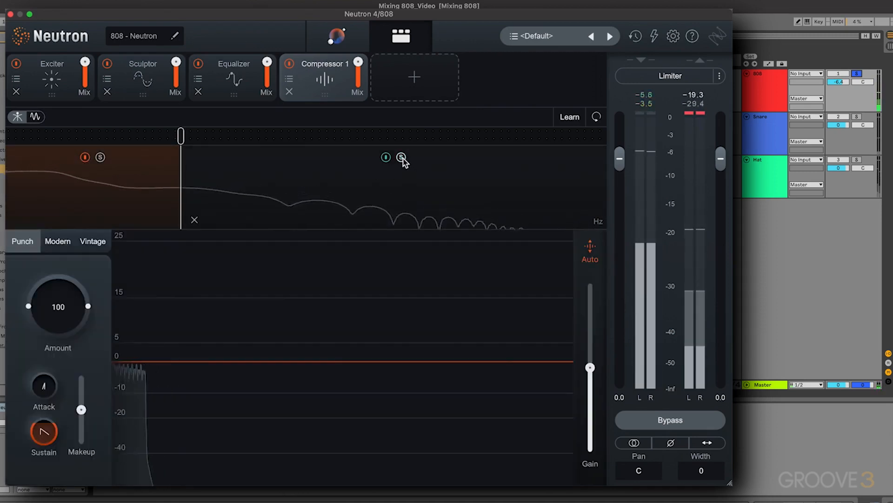
left_click(402, 157)
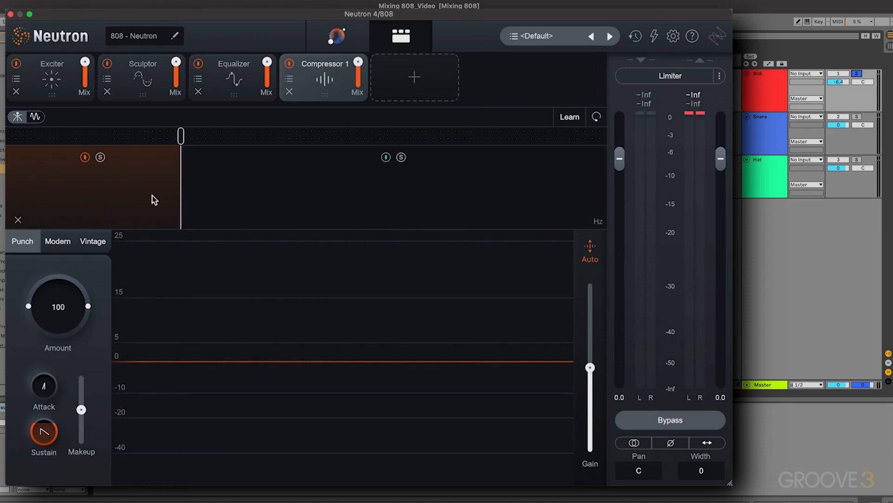
mouse_move(71, 296)
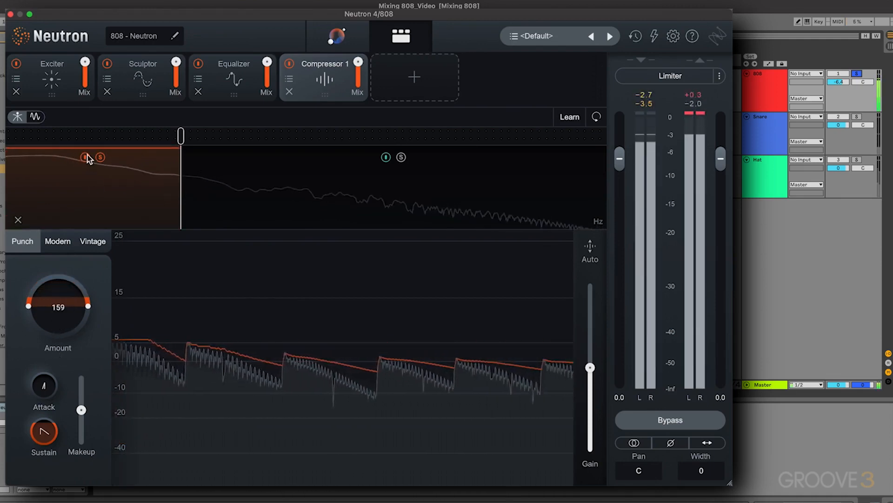
Step: A/B the low band's 159 punch by toggling its power, then select the high band
left_click(84, 157)
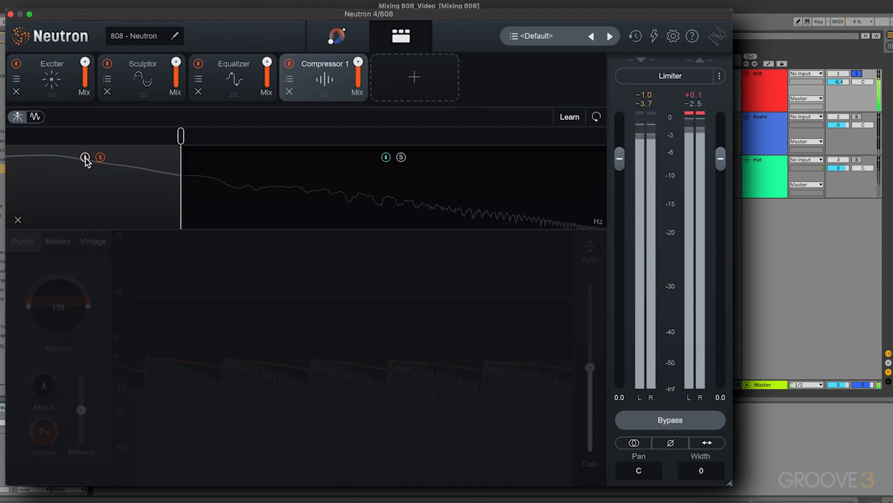
left_click(84, 157)
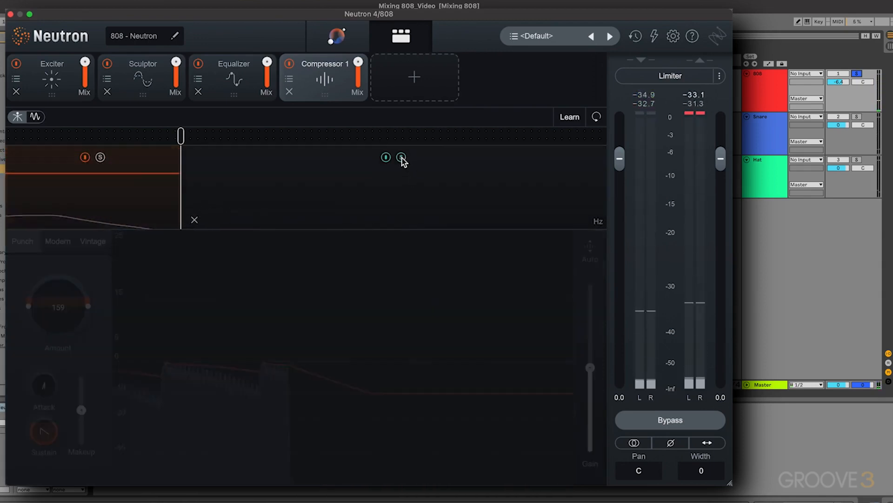
left_click(400, 157)
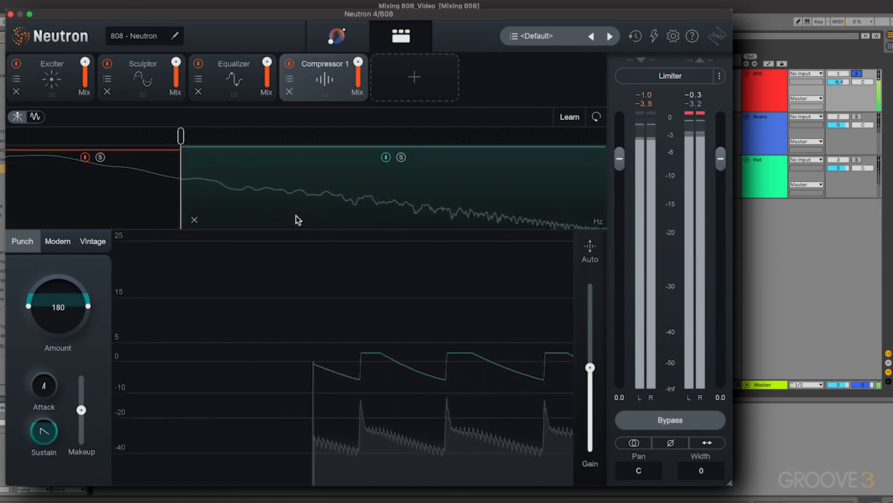
left_click(289, 63)
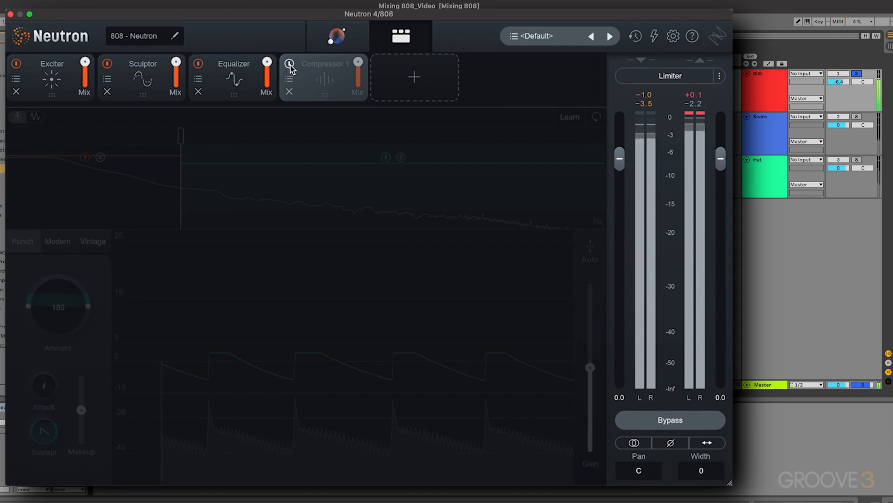
left_click(290, 63)
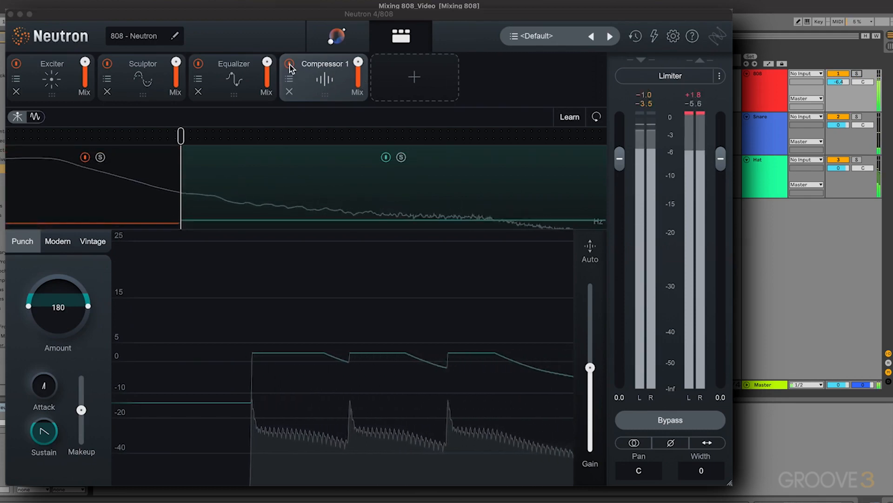
left_click(289, 62)
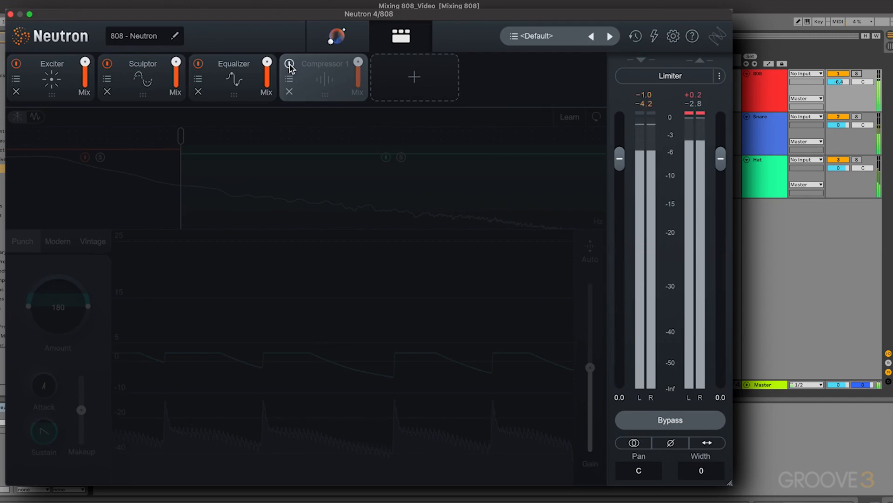
left_click(289, 63)
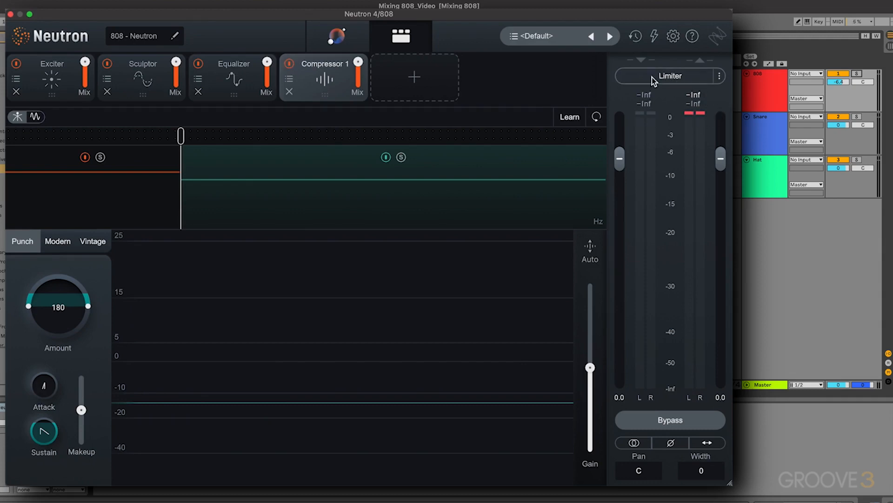
Step: Enable the output Limiter with Smooth style and IRC LL mode
left_click(669, 76)
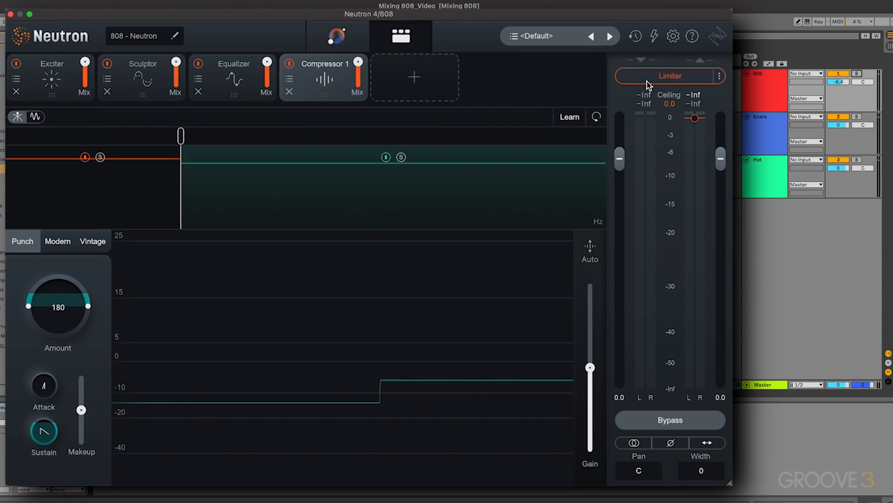
left_click(718, 76)
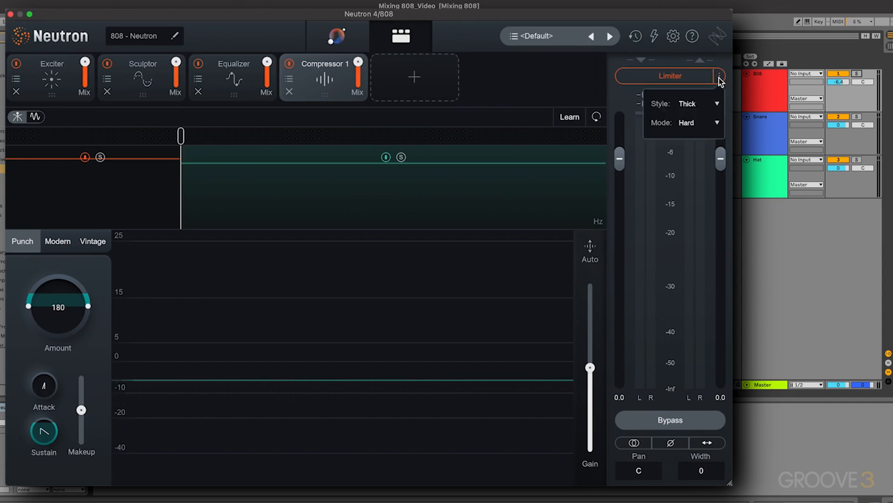
left_click(686, 123)
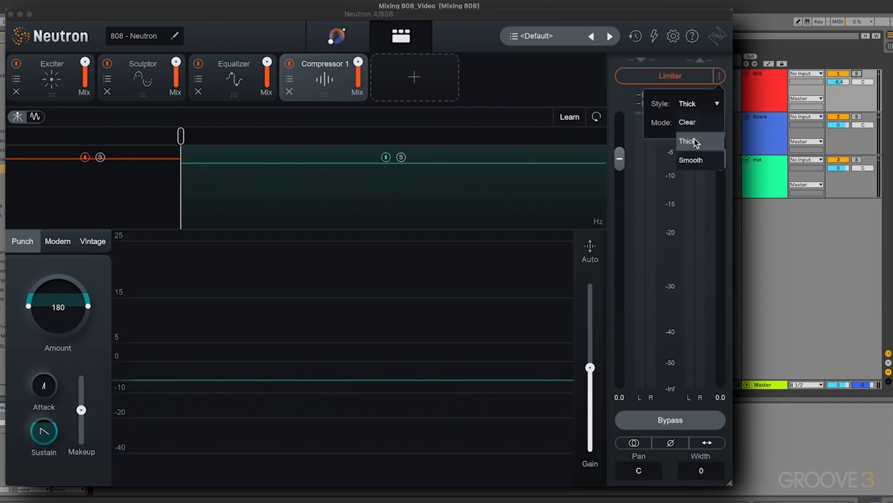
left_click(691, 160)
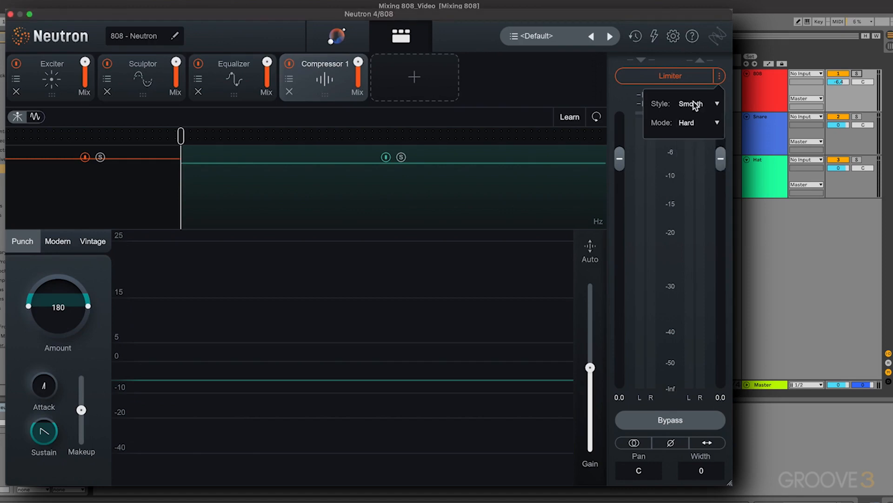
mouse_move(683, 137)
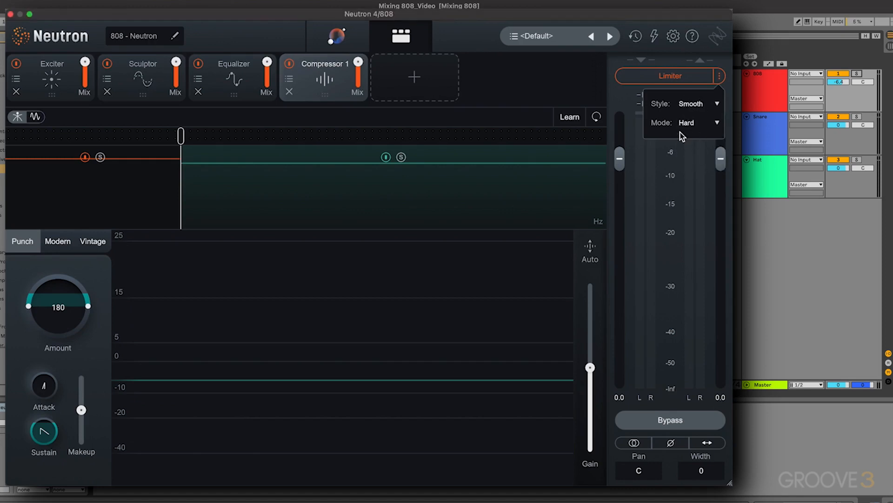
left_click(700, 122)
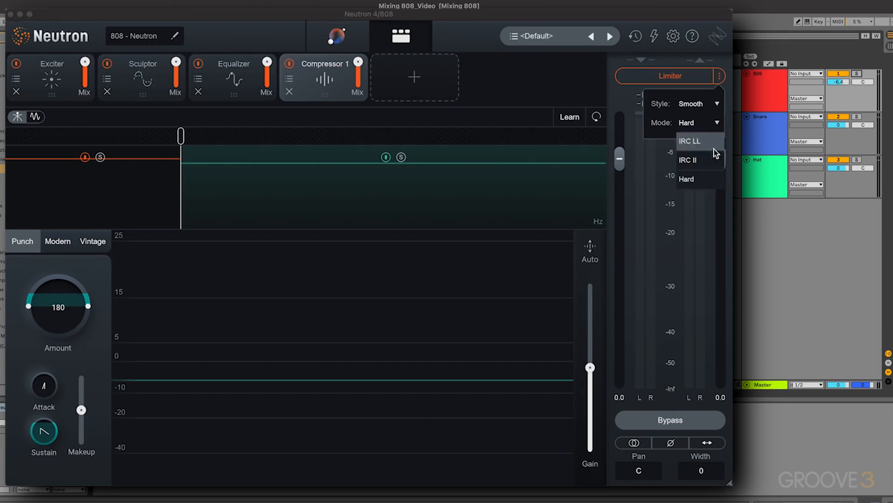
mouse_move(709, 143)
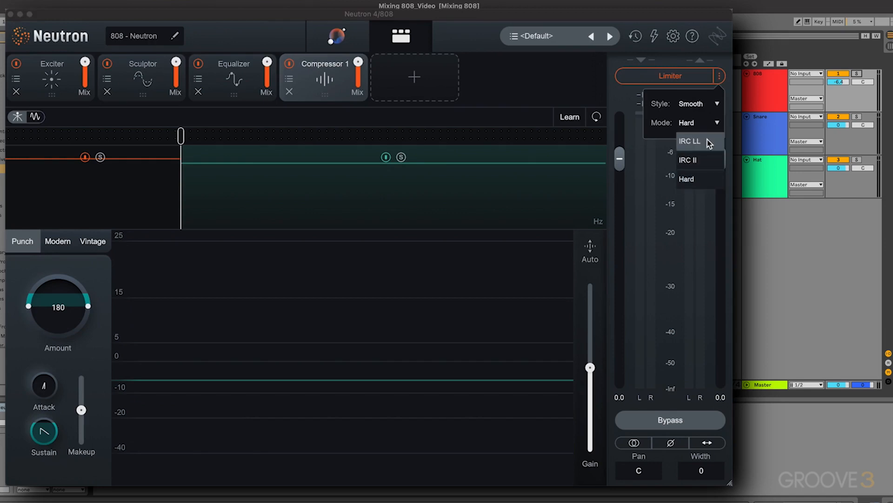
left_click(690, 140)
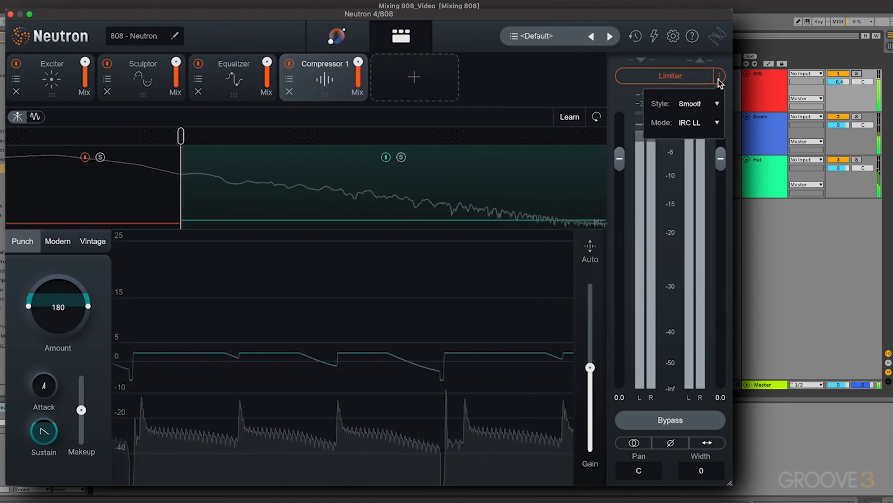
left_click(719, 75)
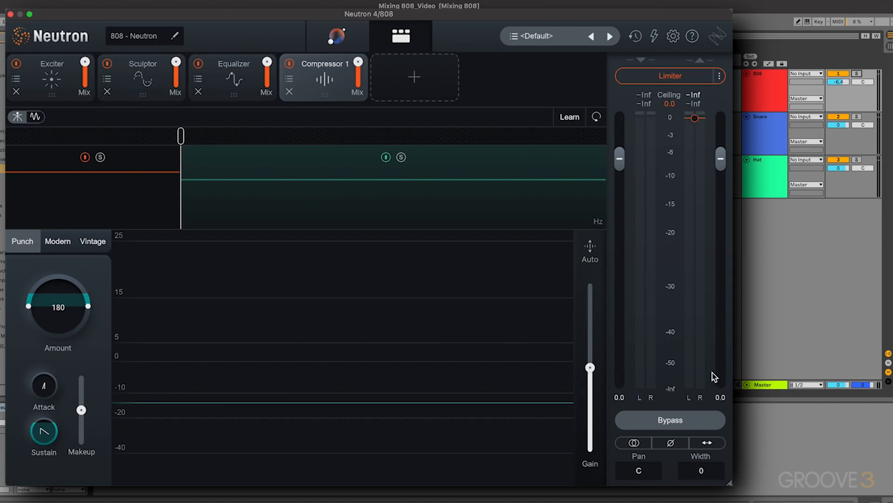
mouse_move(711, 477)
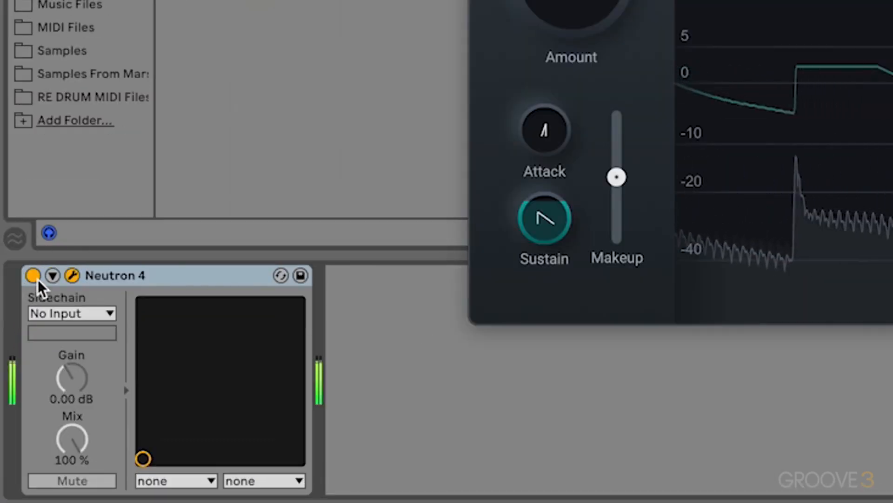
left_click(33, 276)
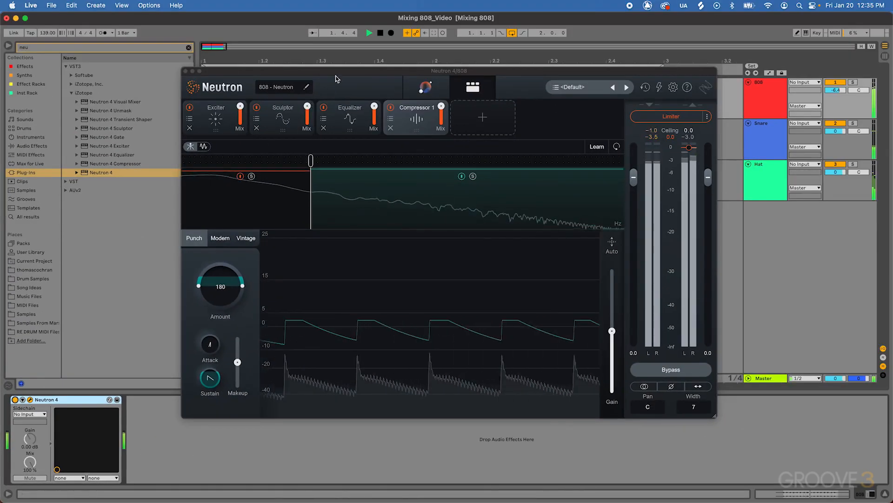
left_click(379, 33)
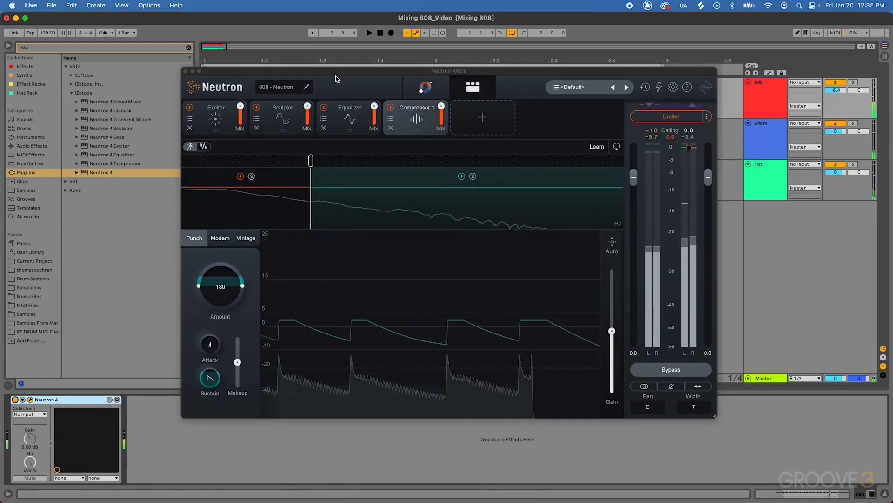